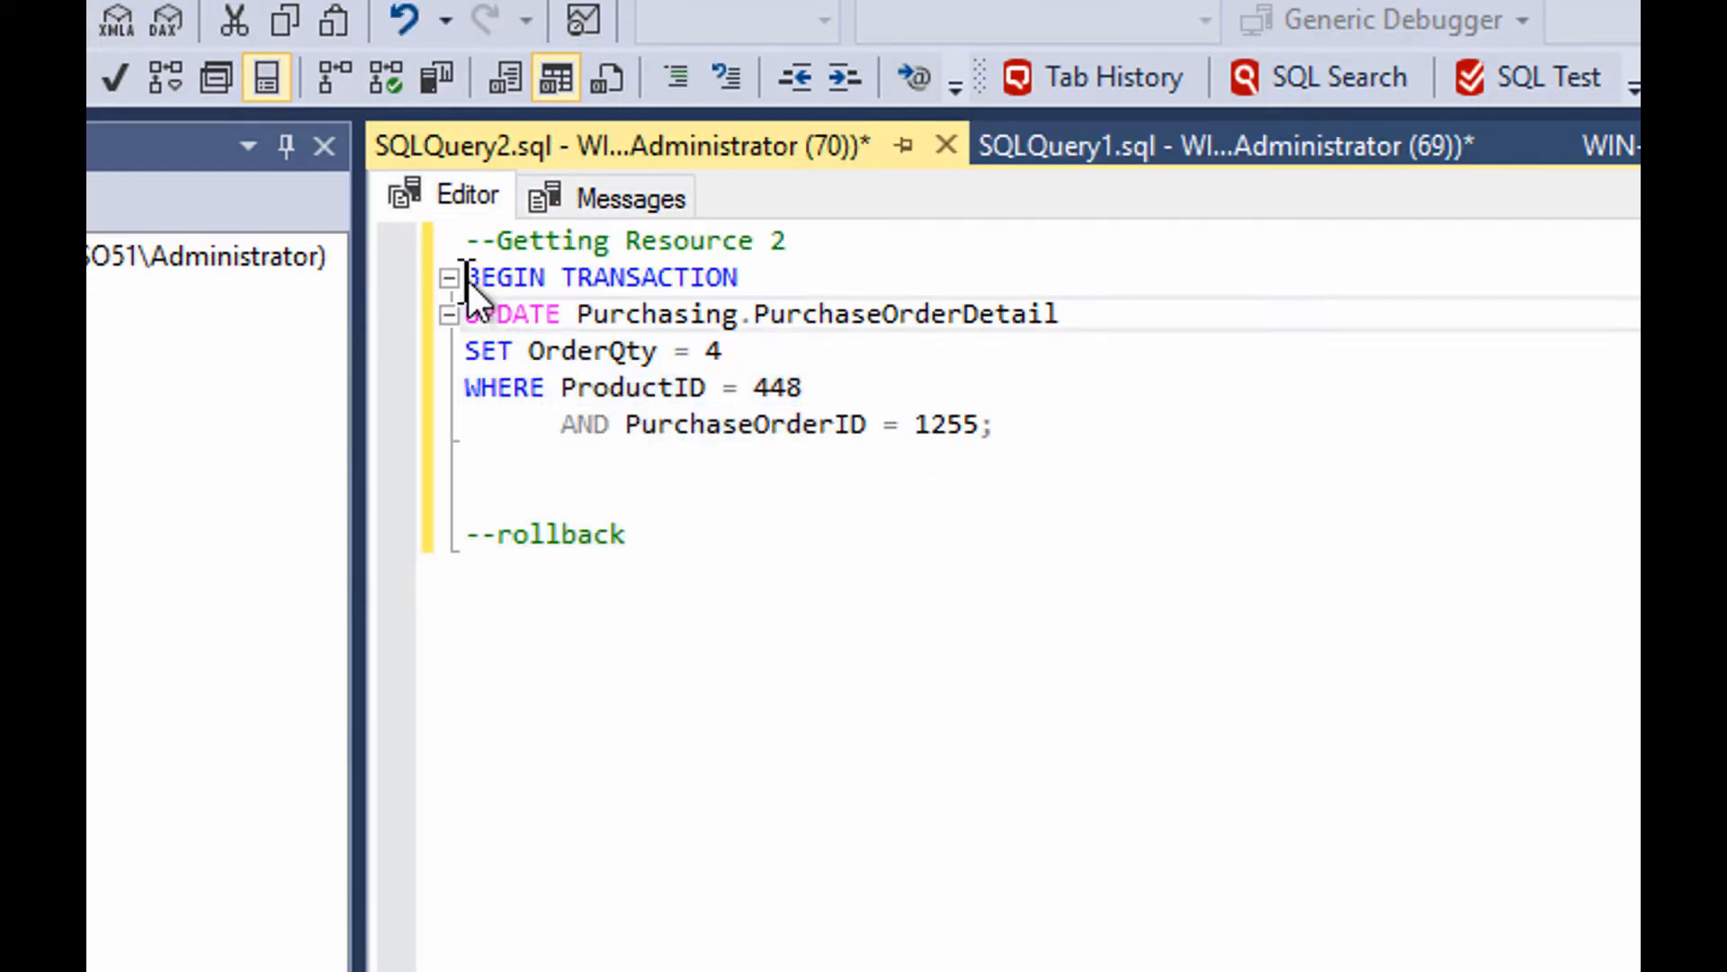
Select the Resource 2 BEGIN TRANSACTION…UPDATE block in SQLQuery2 for execution
left_click_drag(466, 277, 993, 424)
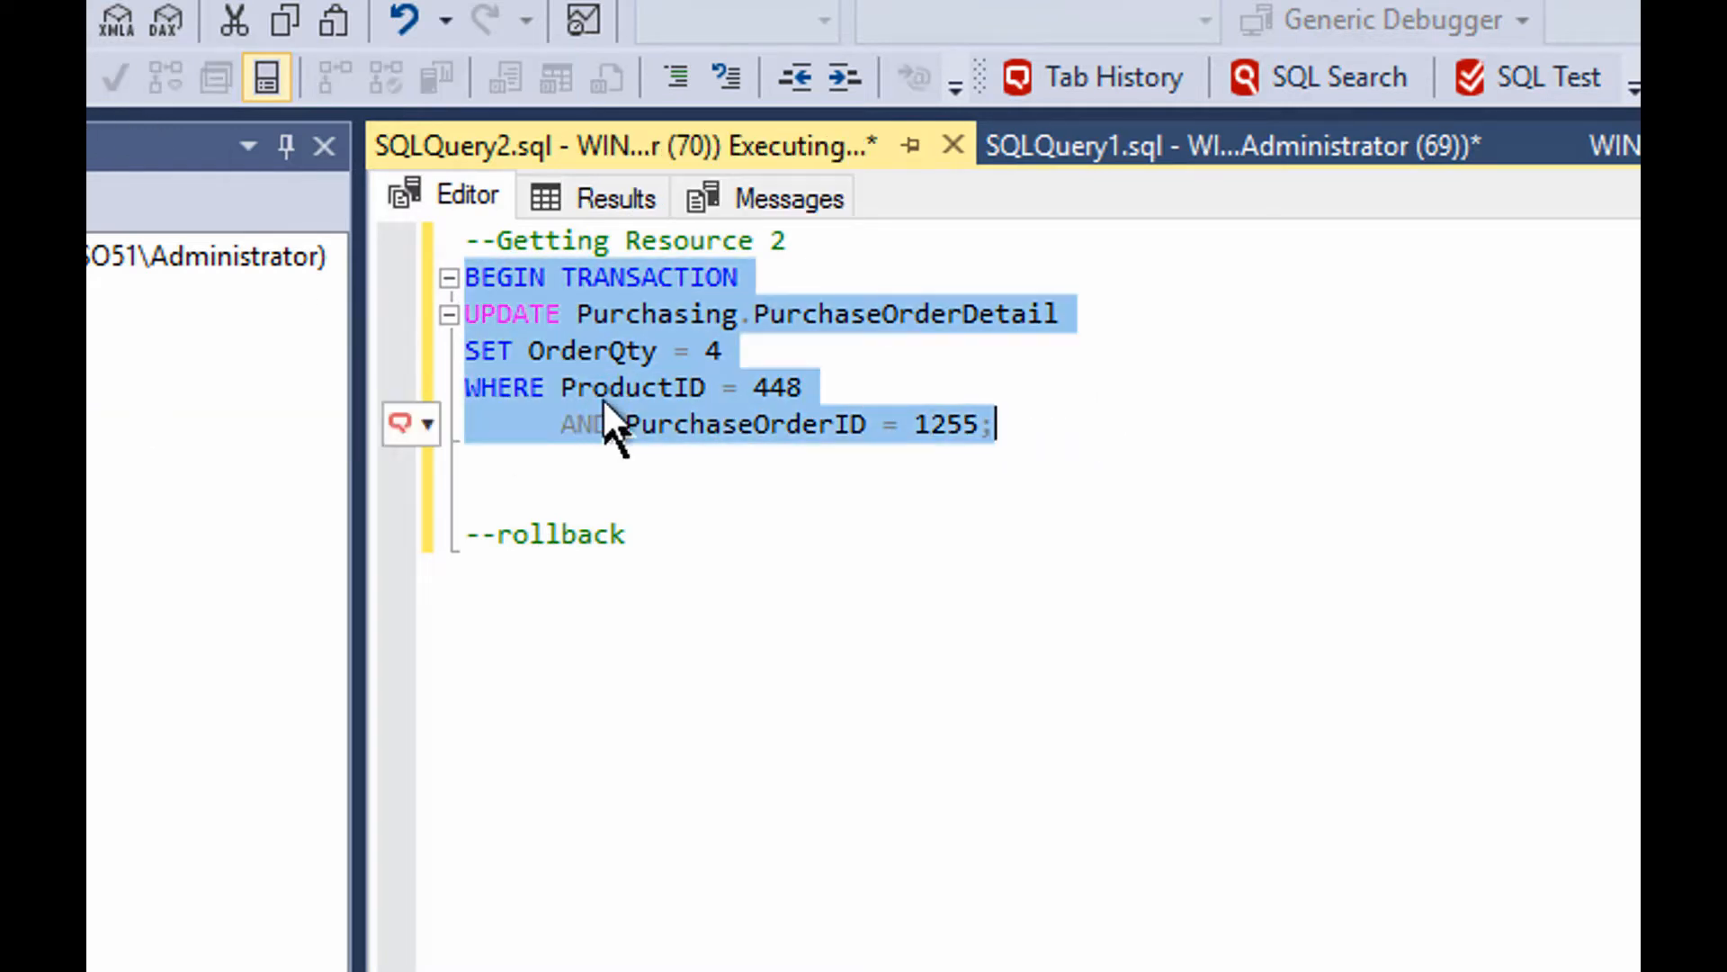
mouse_move(1234, 144)
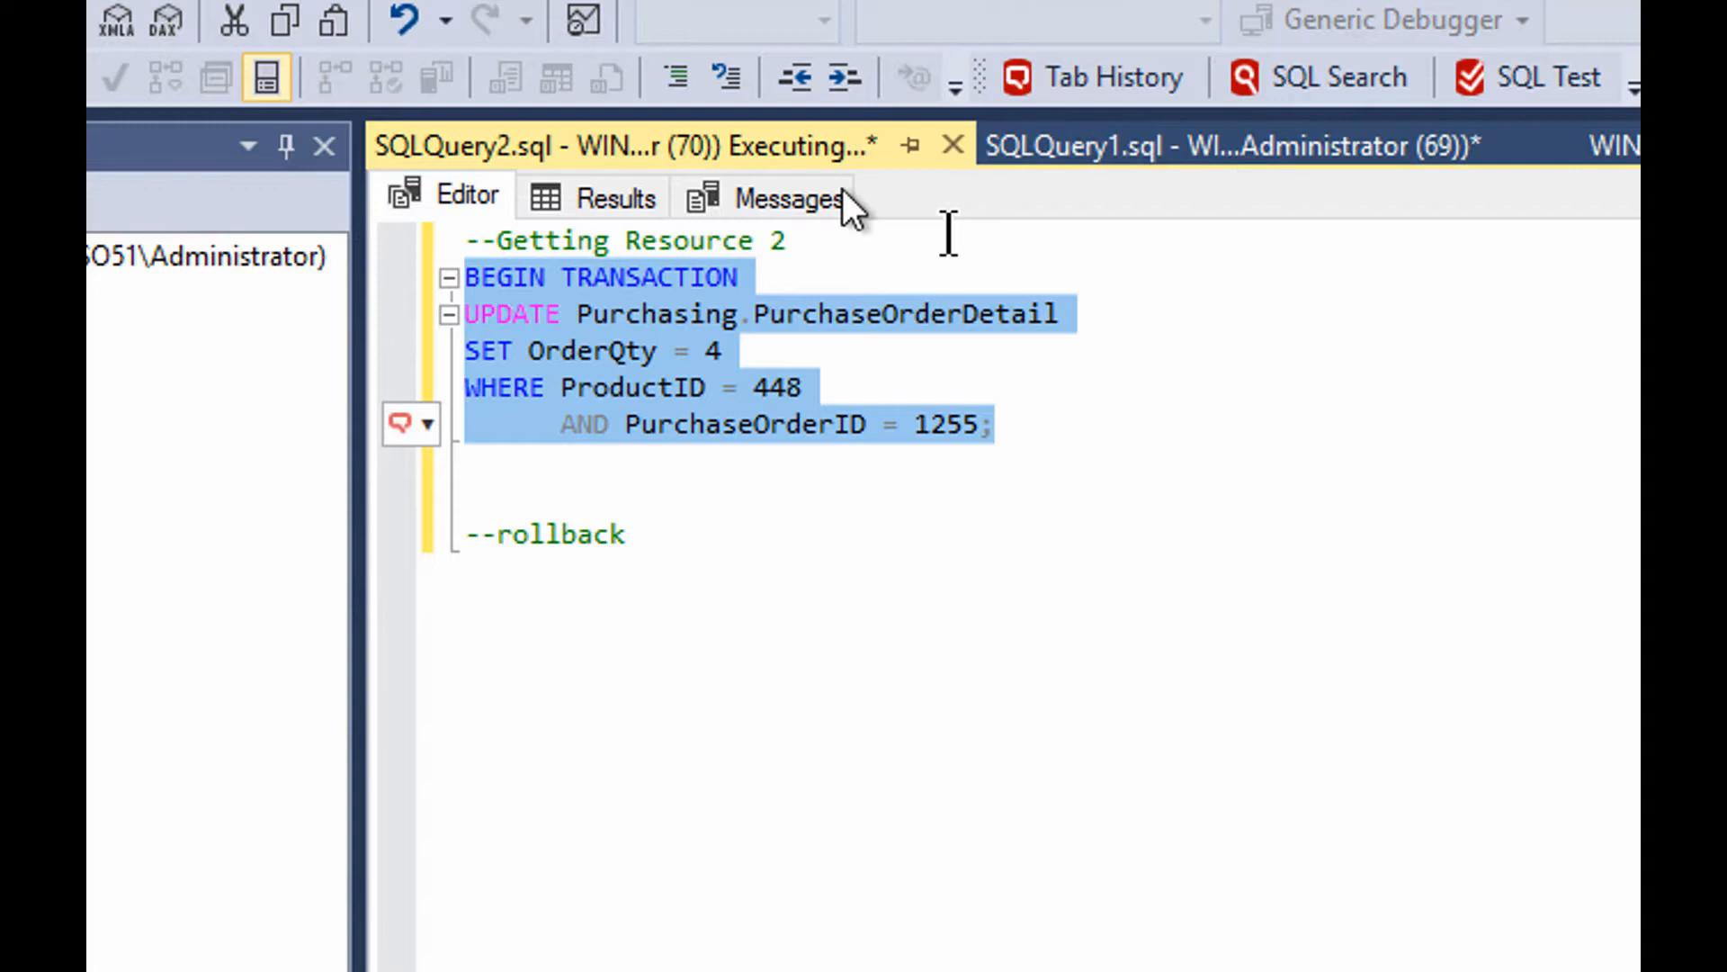
mouse_move(1272, 144)
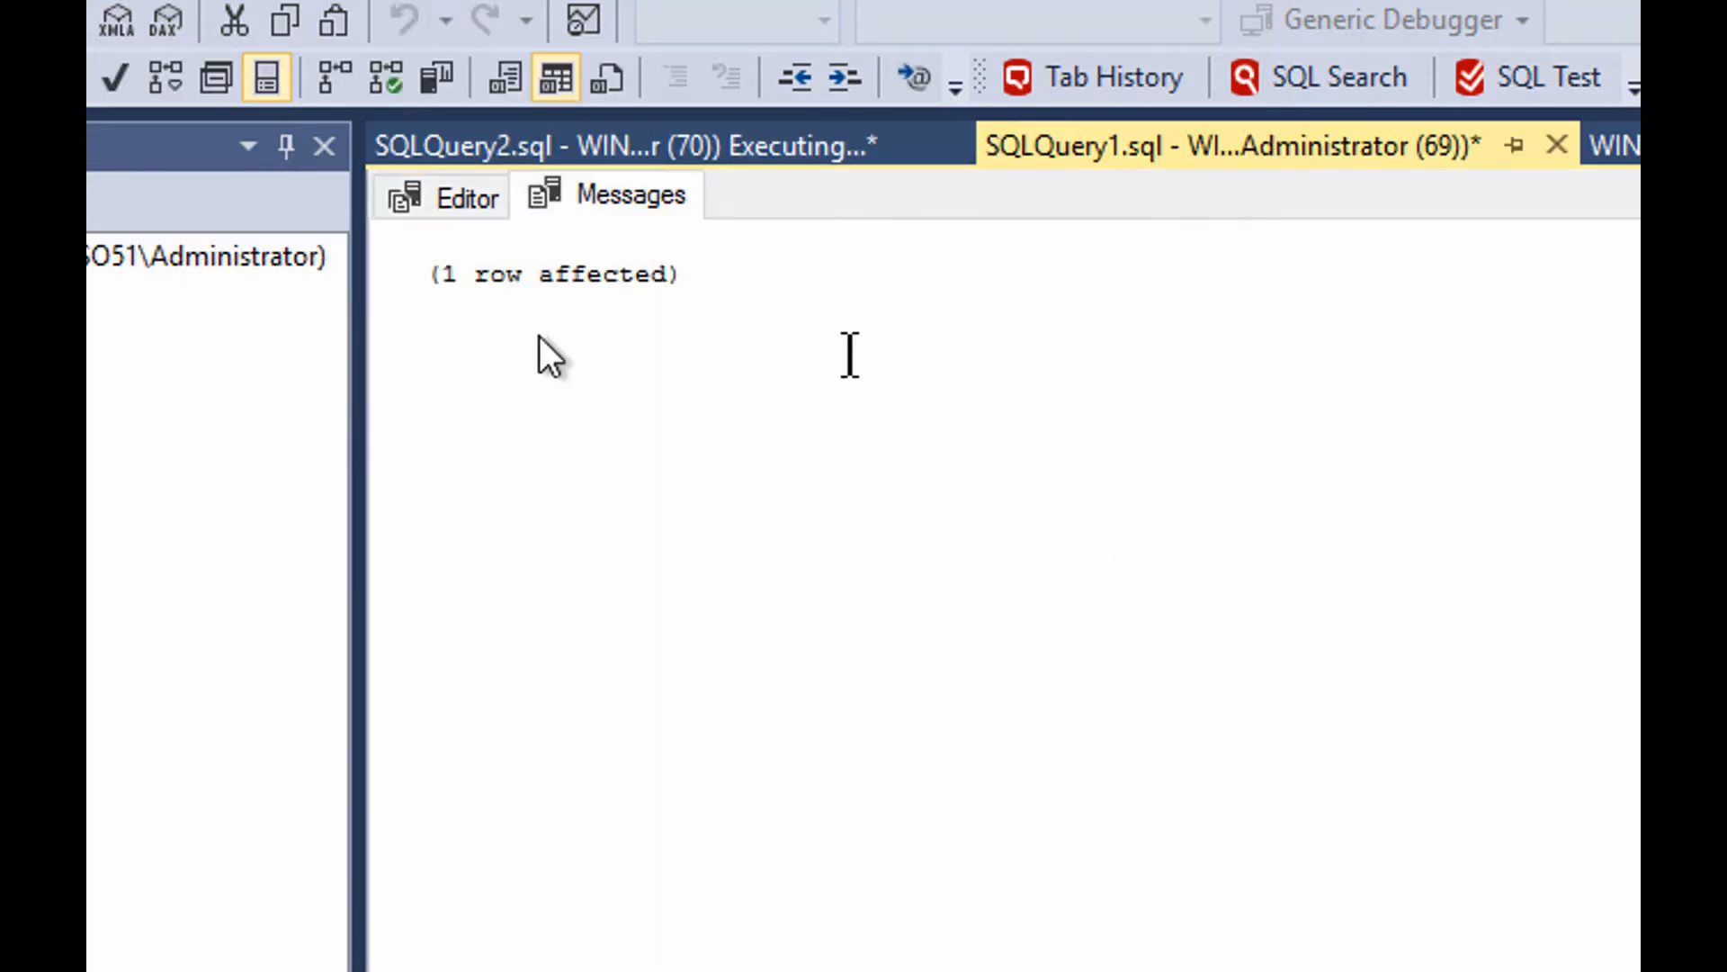
Execute SQLQuery1's 'Needing Resource 2' UPDATE, producing deadlock error Msg 1205 as victim process 69
left_click(466, 195)
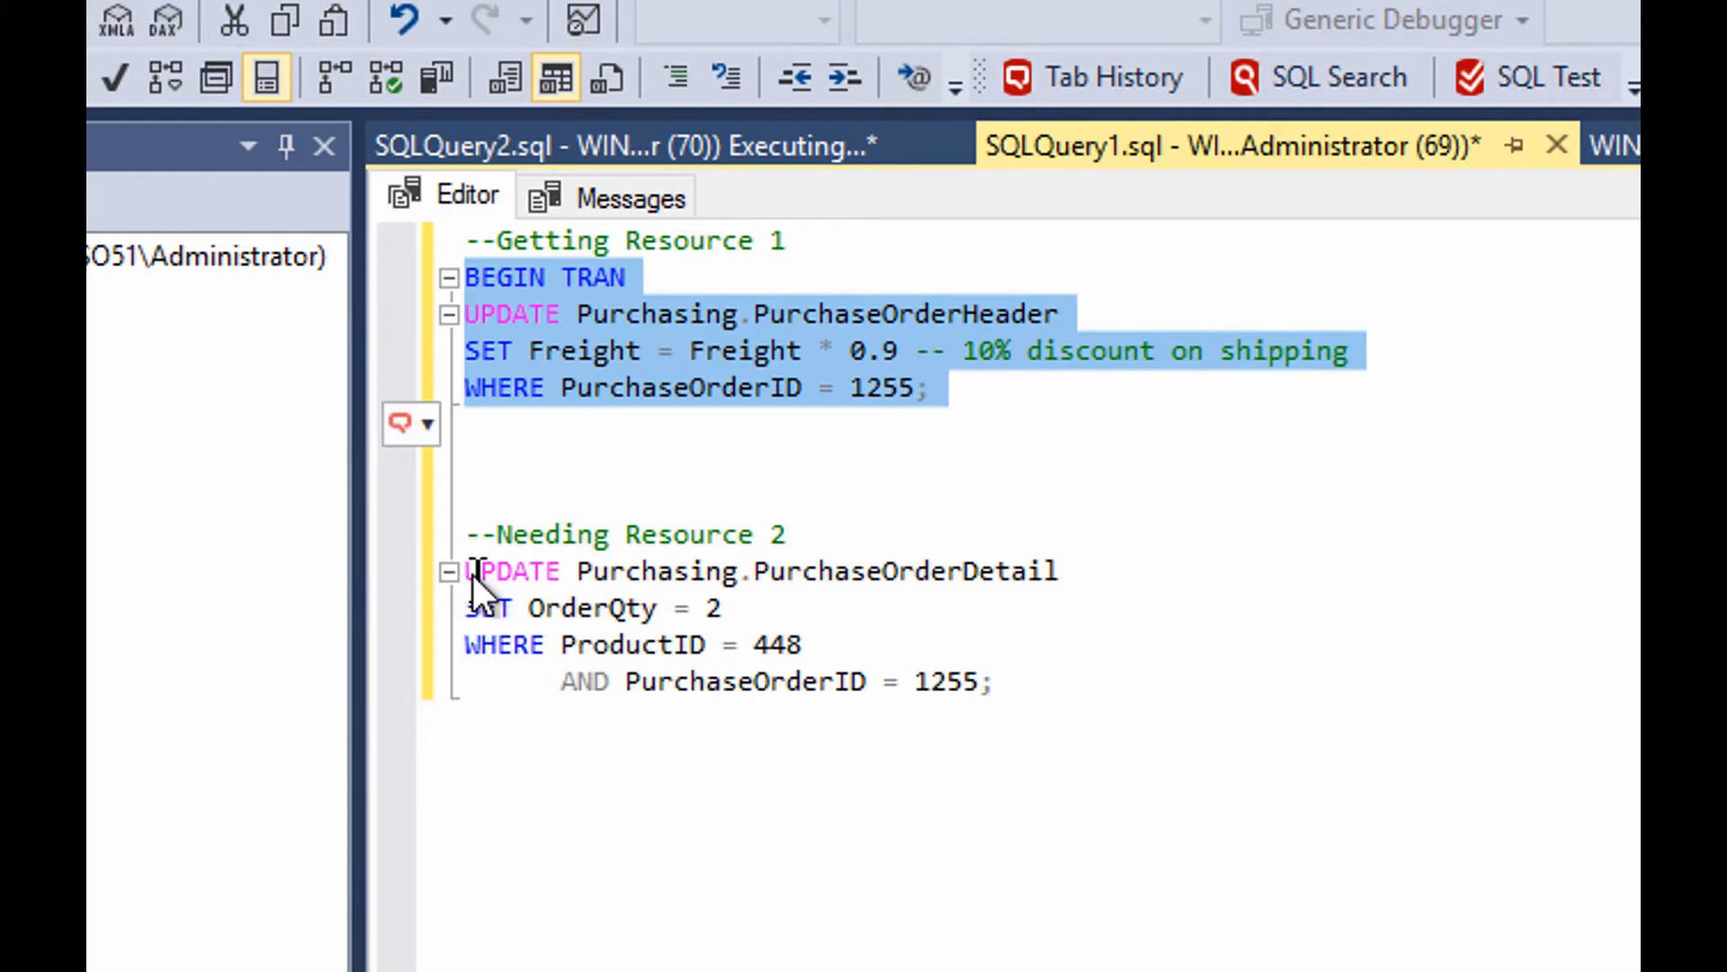
left_click_drag(468, 570, 990, 680)
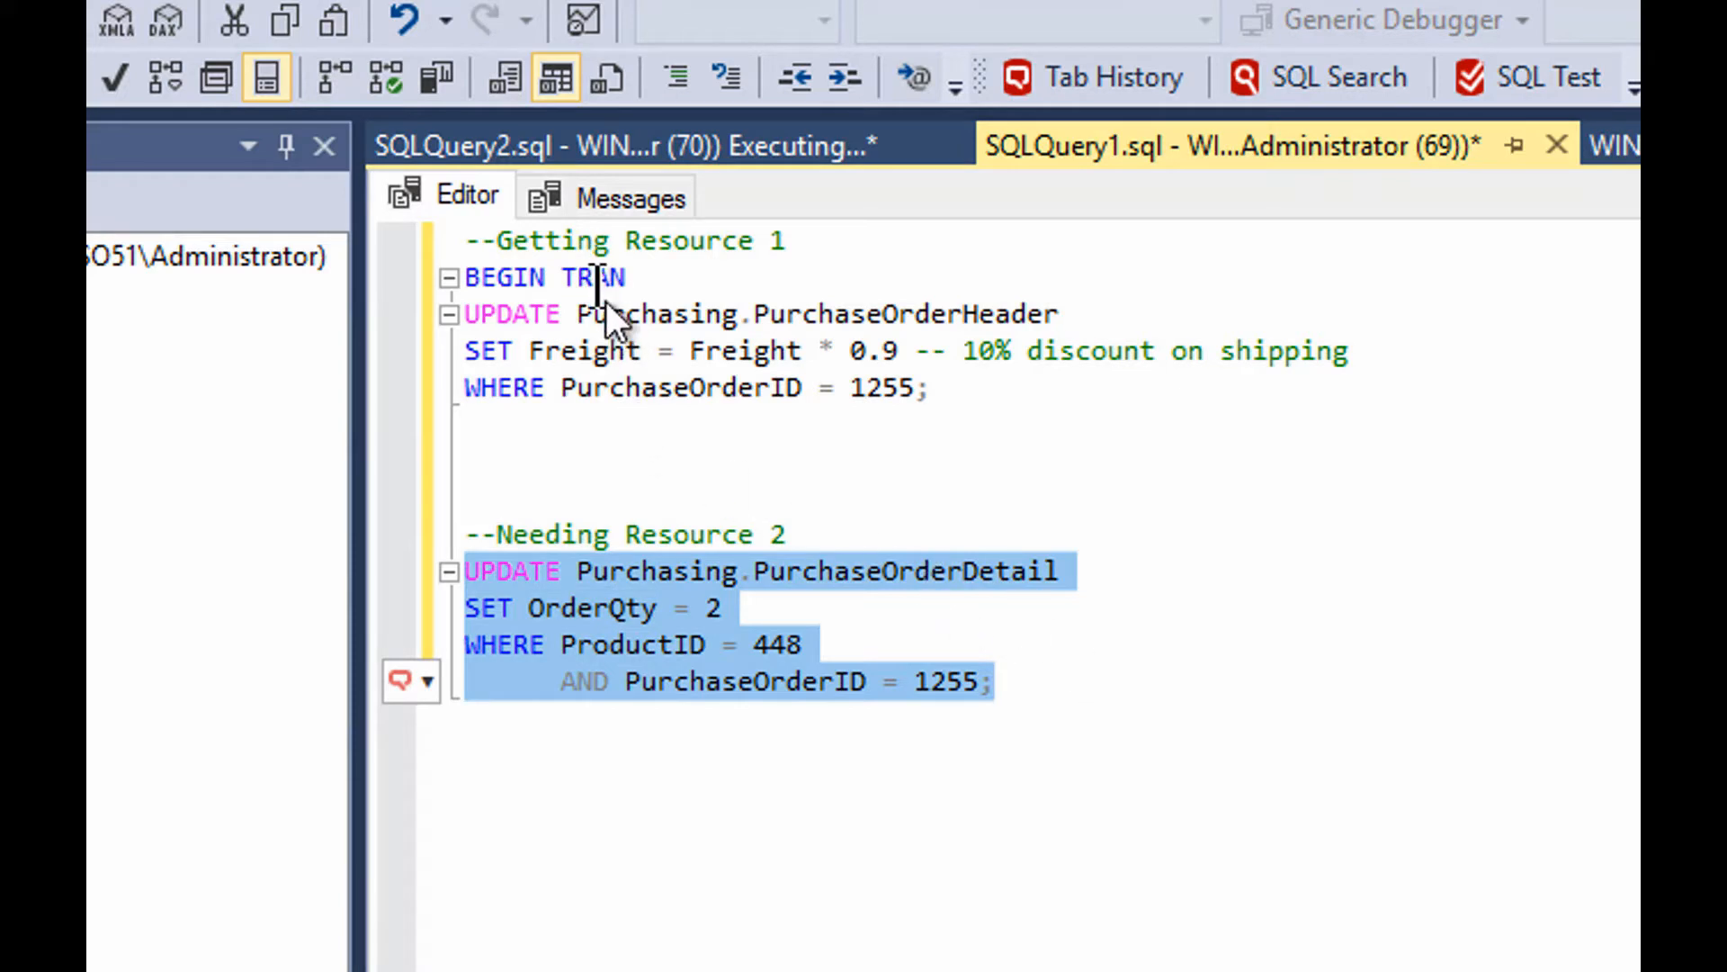
mouse_move(997, 703)
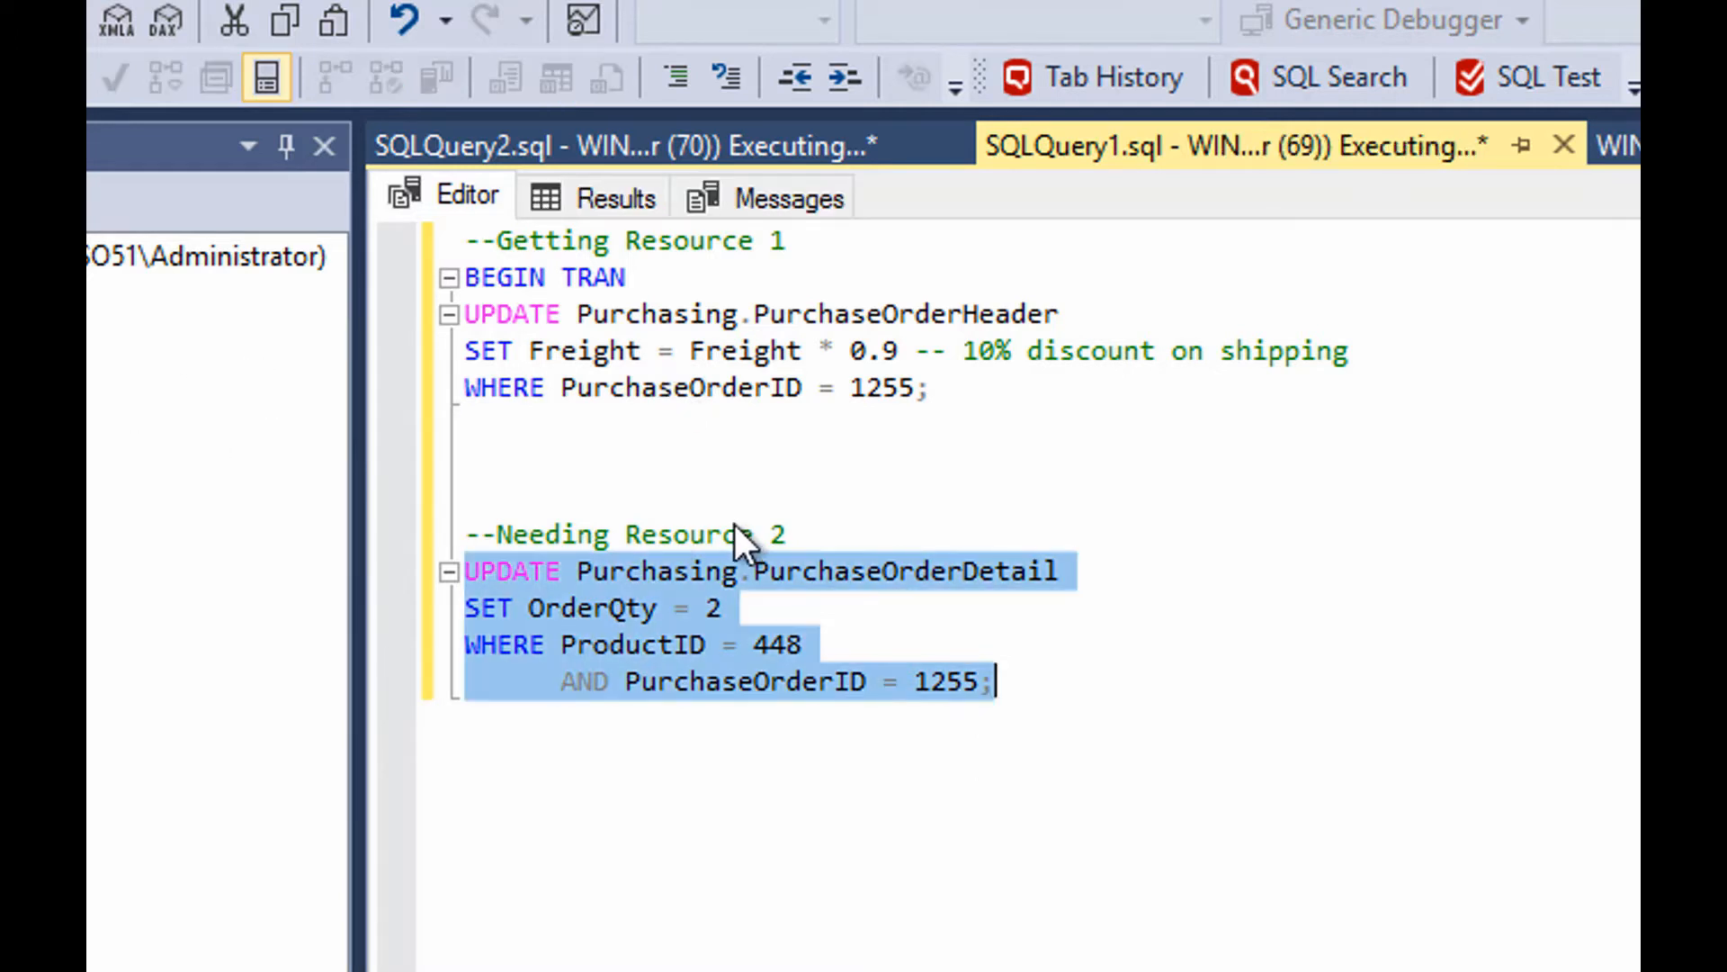
left_click(790, 196)
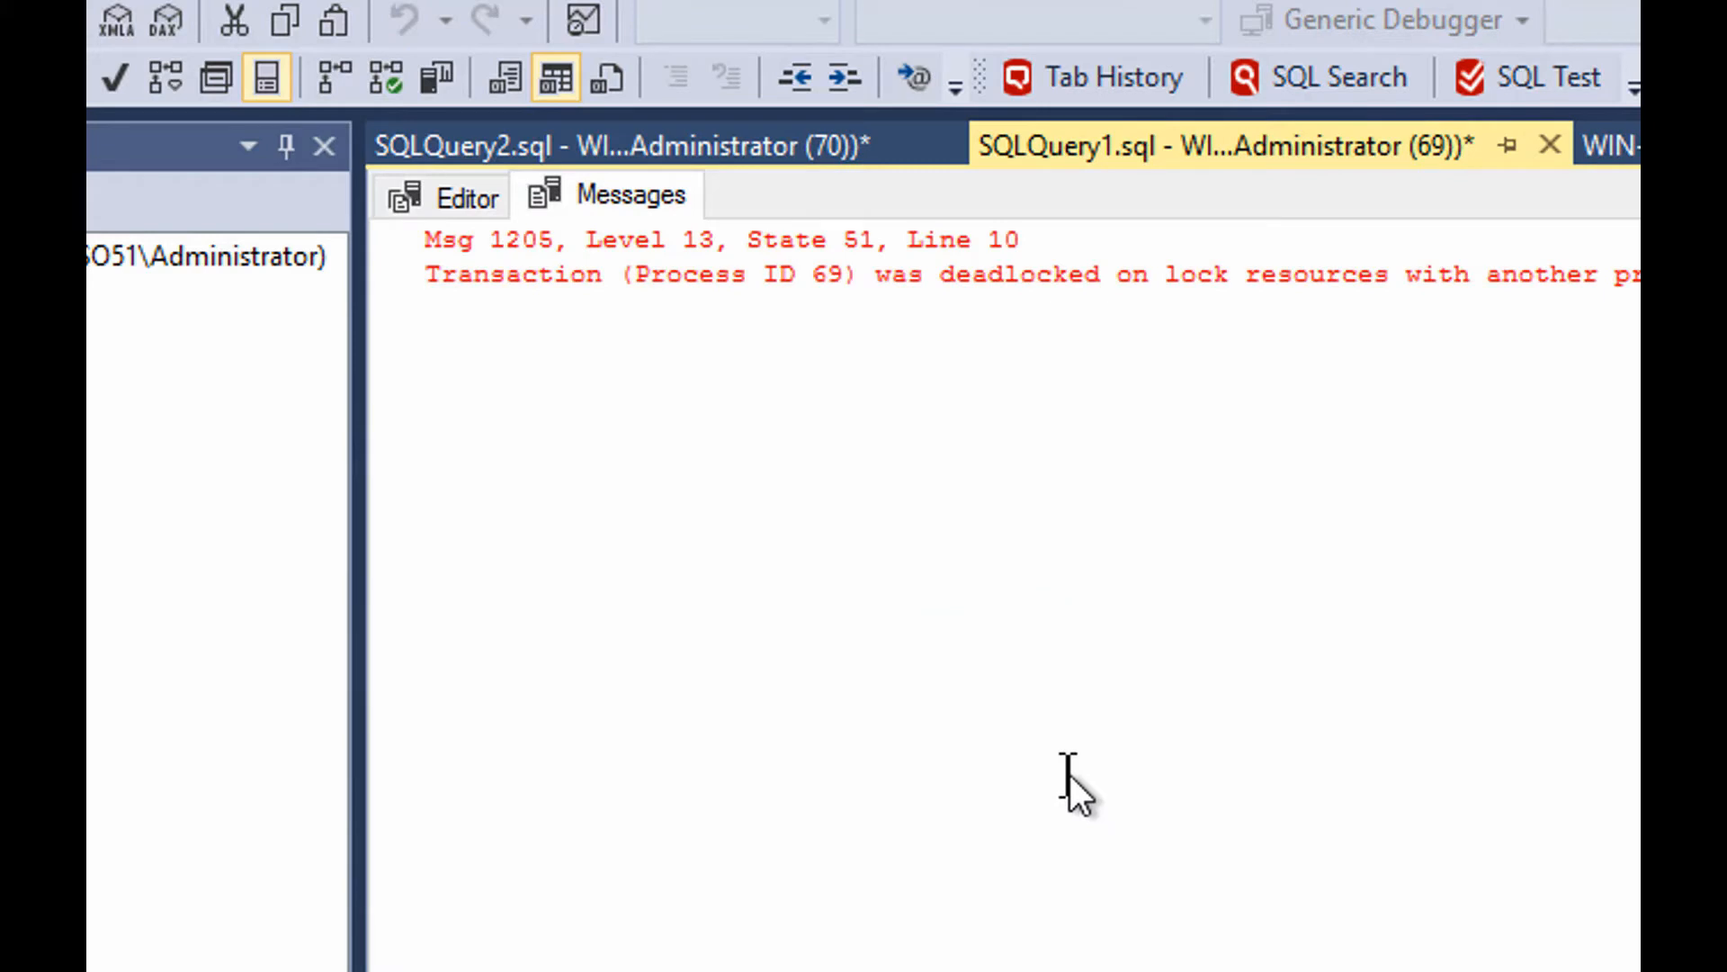
mouse_move(772, 198)
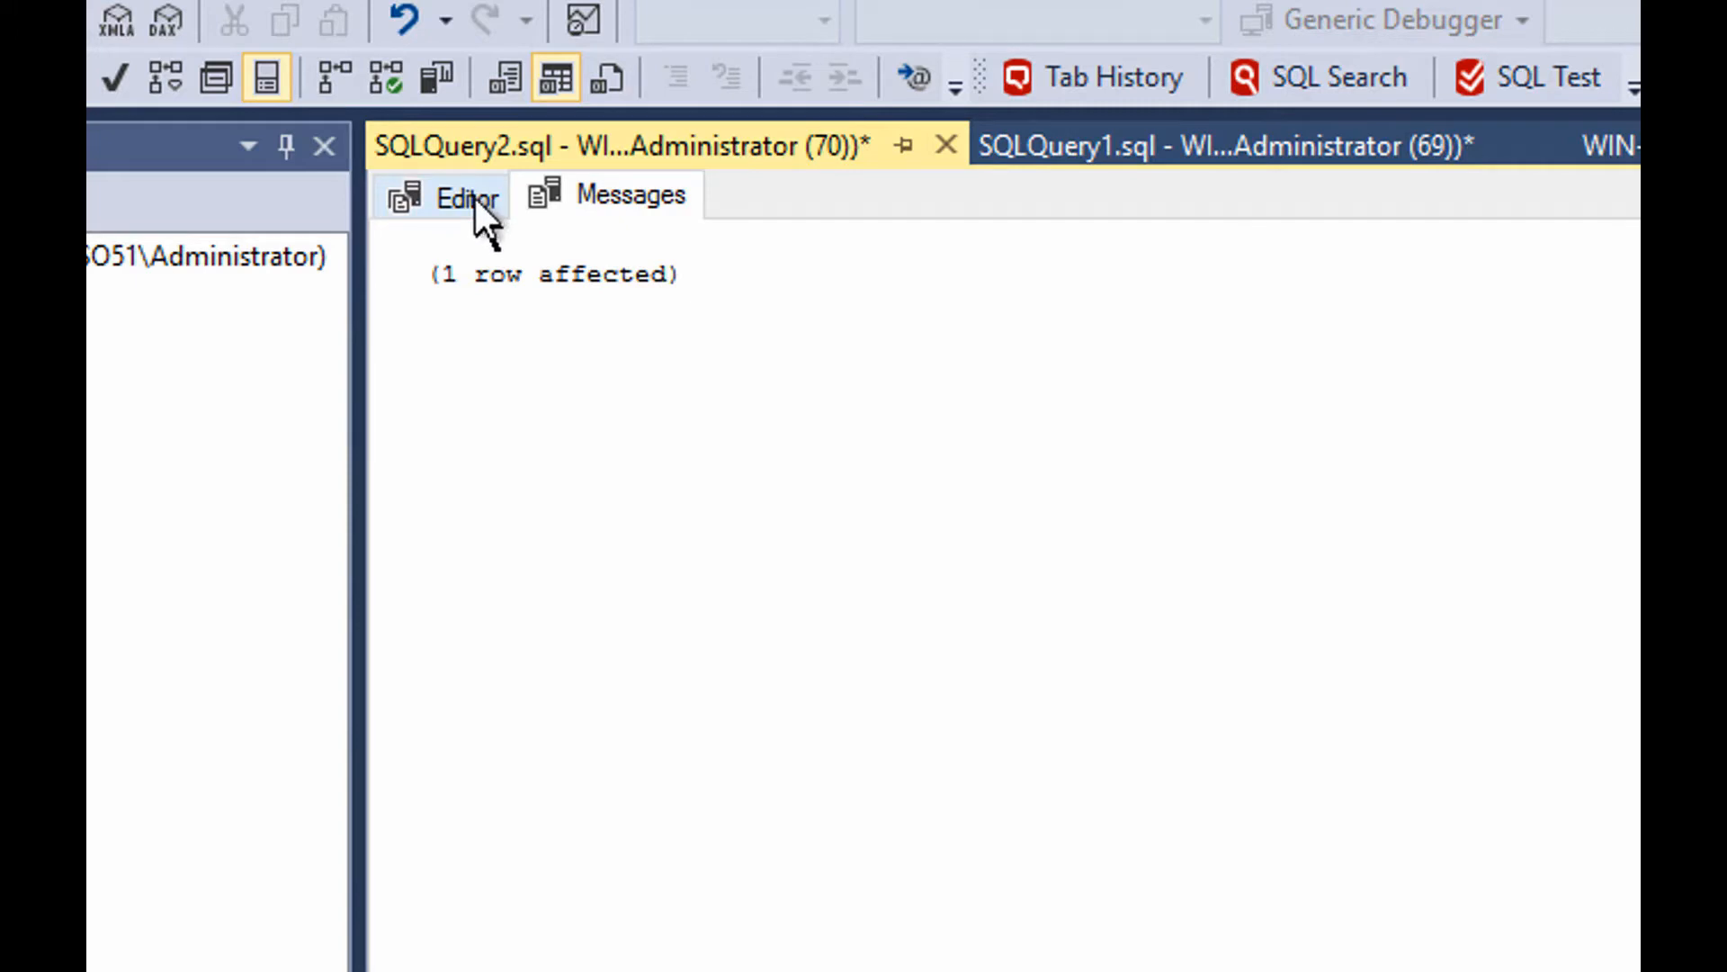
Run ROLLBACK in SQLQuery2 to undo its one-row update transaction
left_click(464, 197)
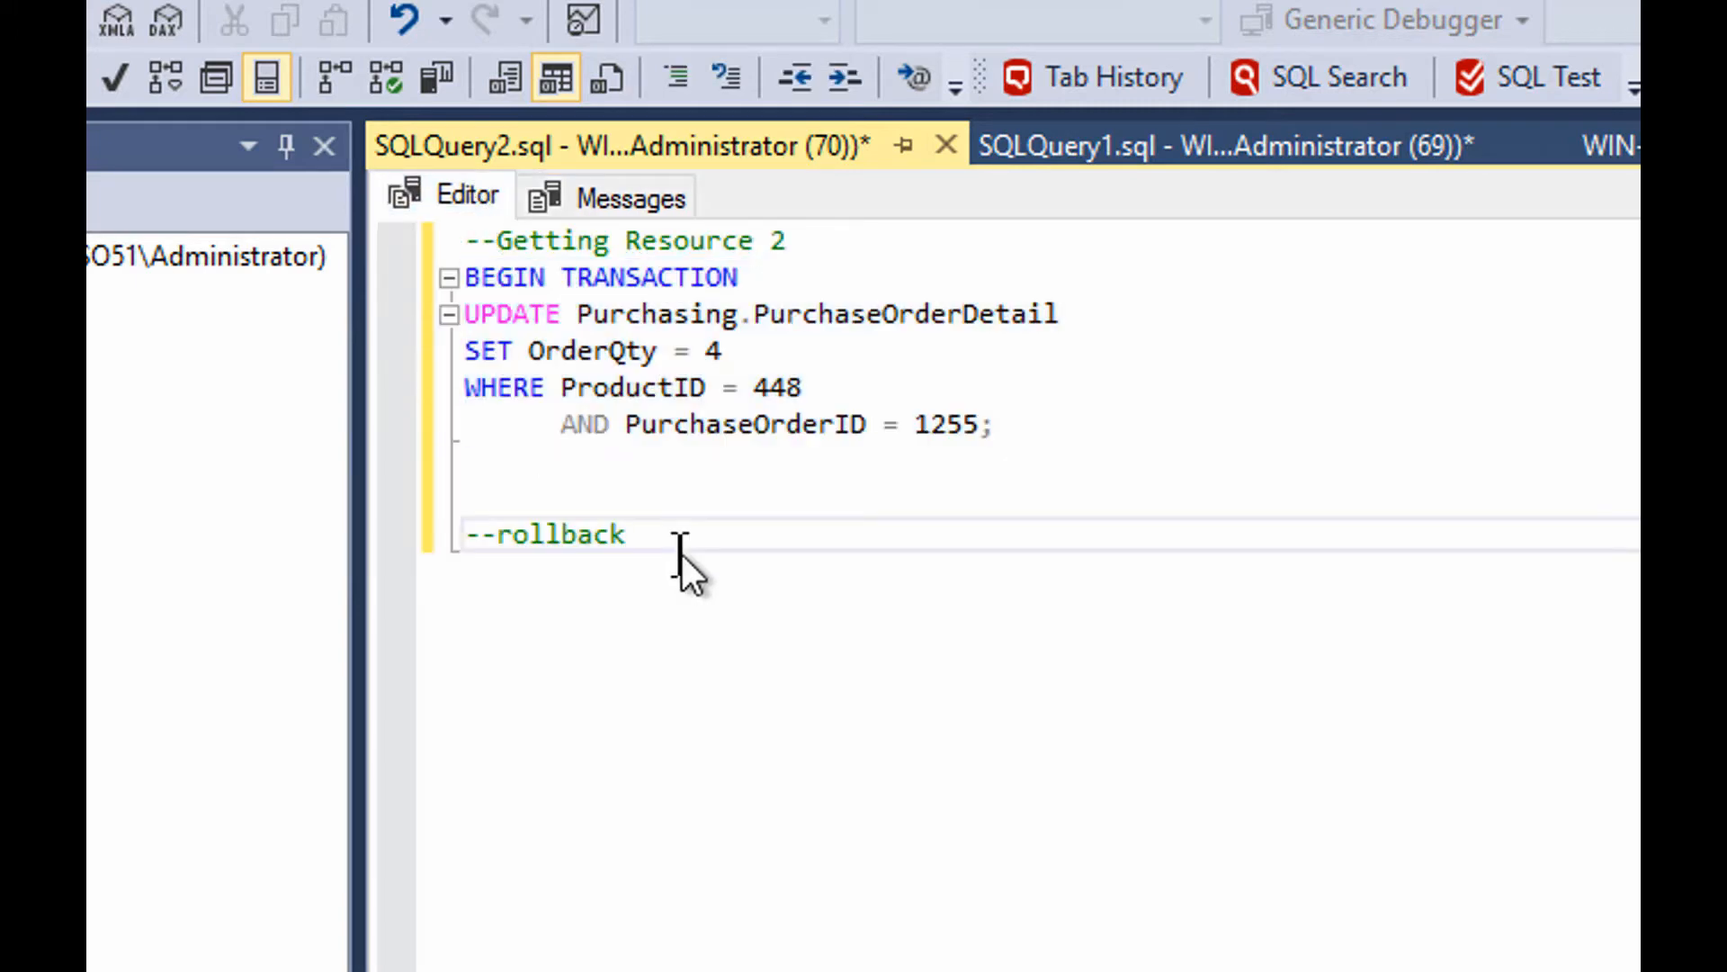
double_click(561, 534)
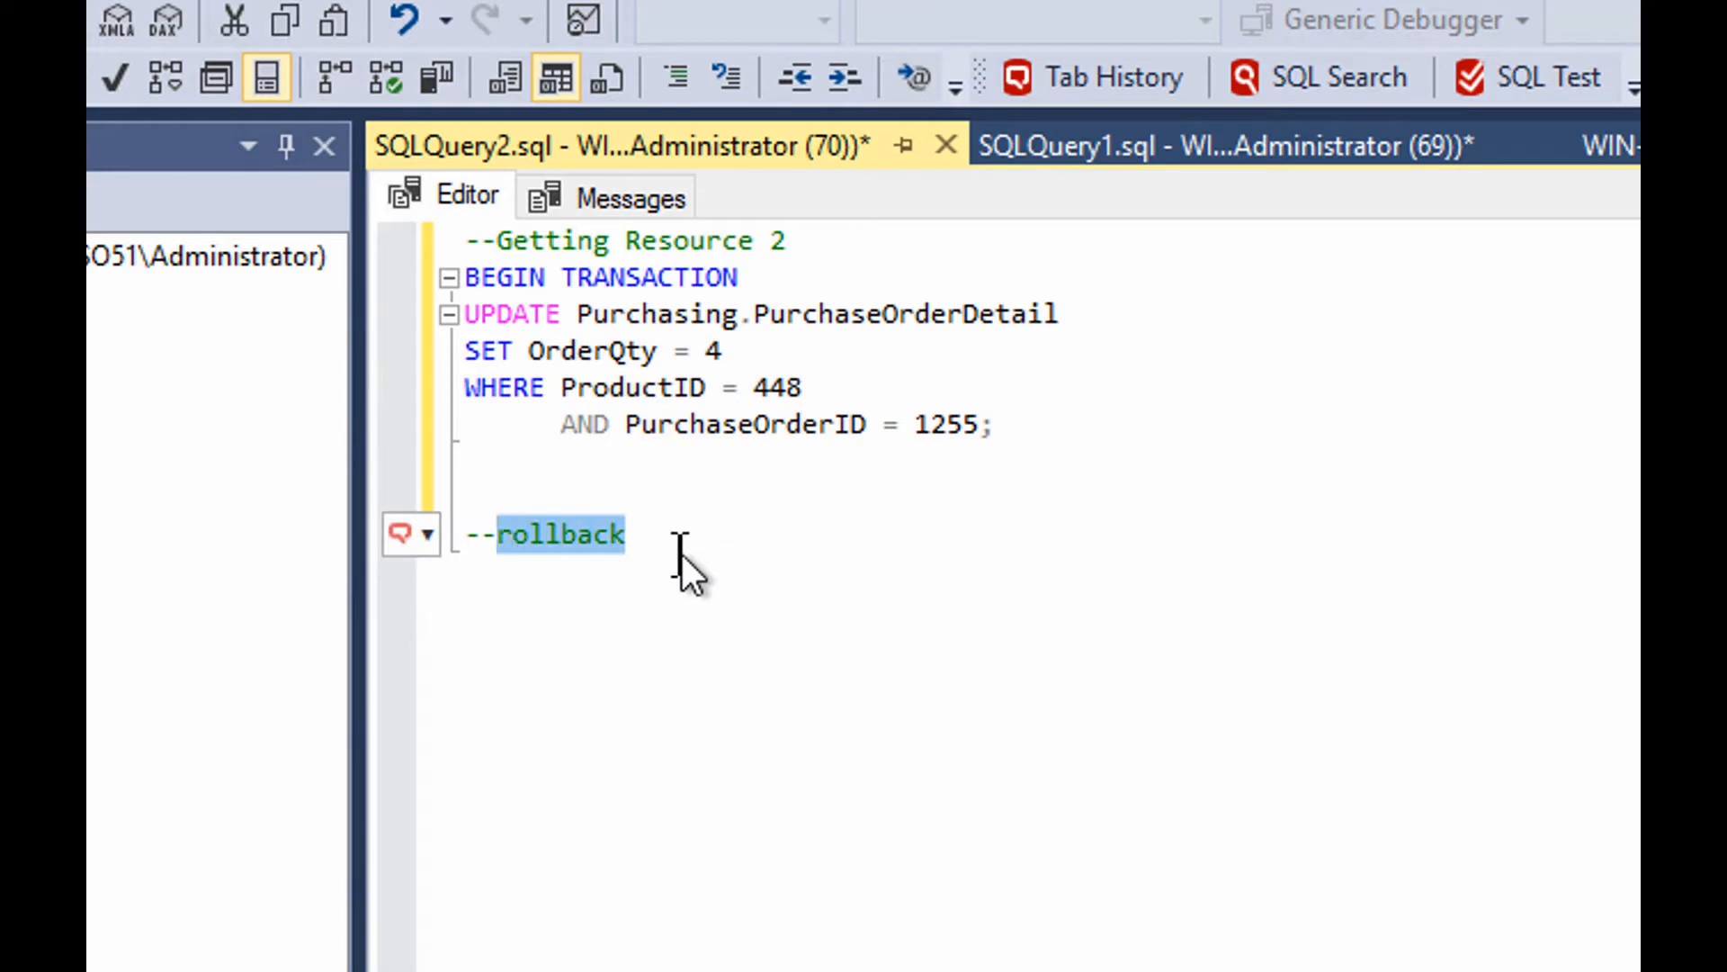
left_click(115, 78)
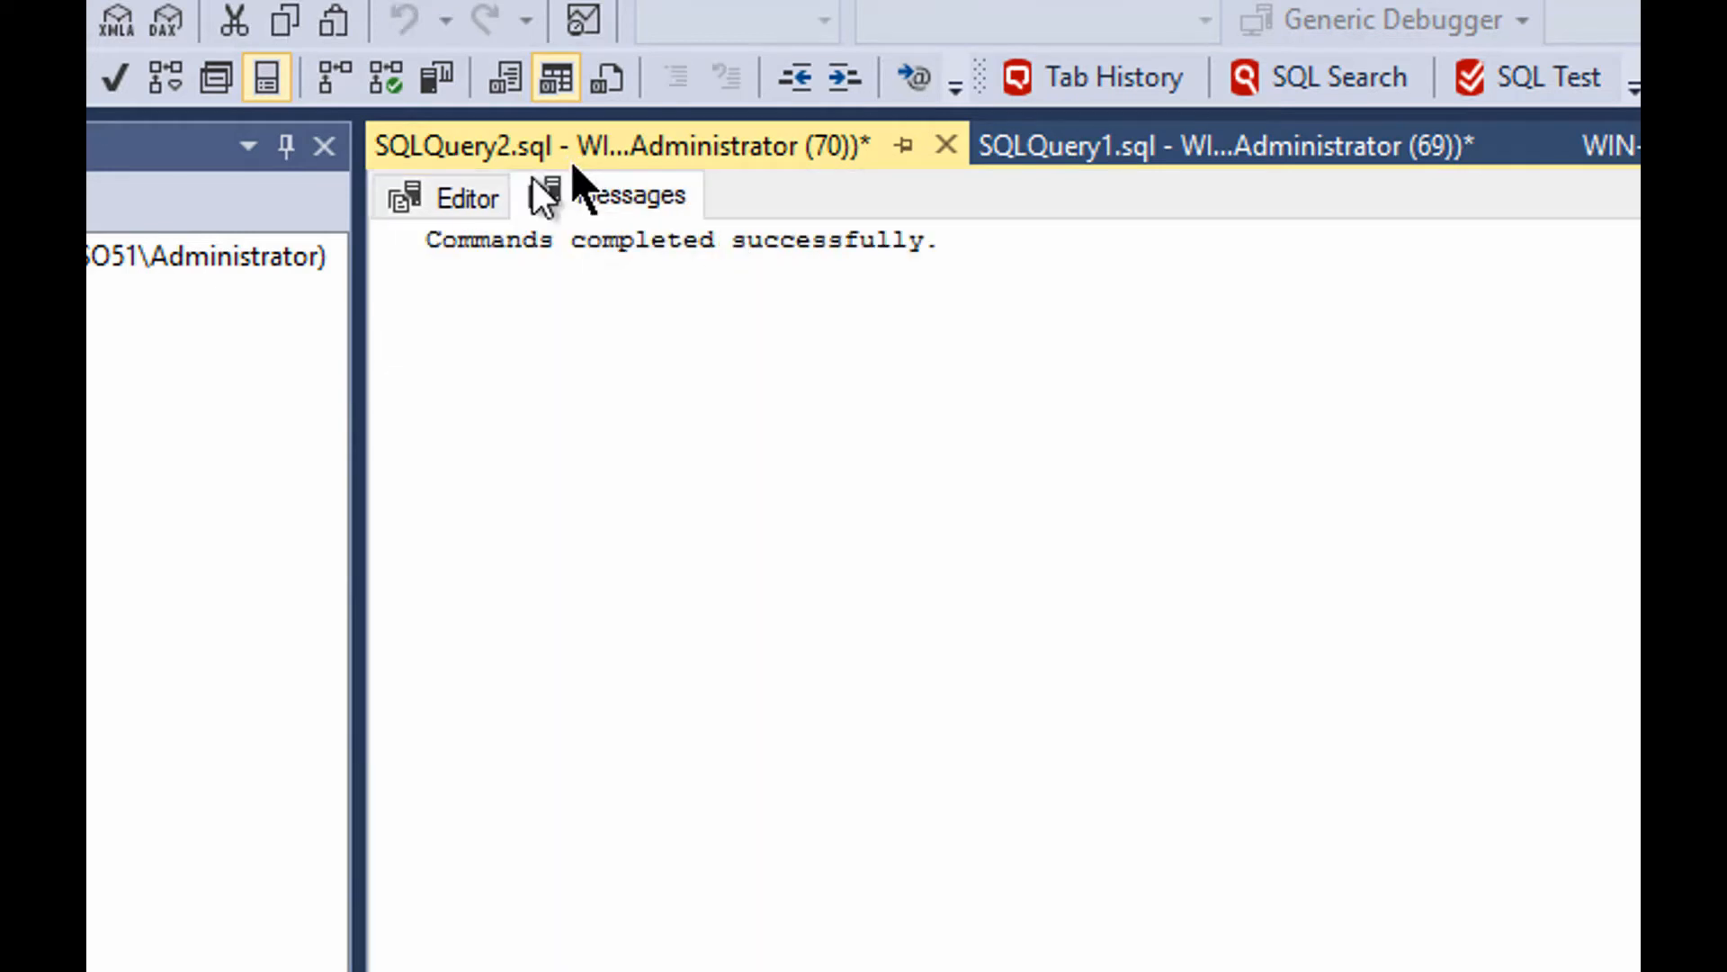
left_click(452, 197)
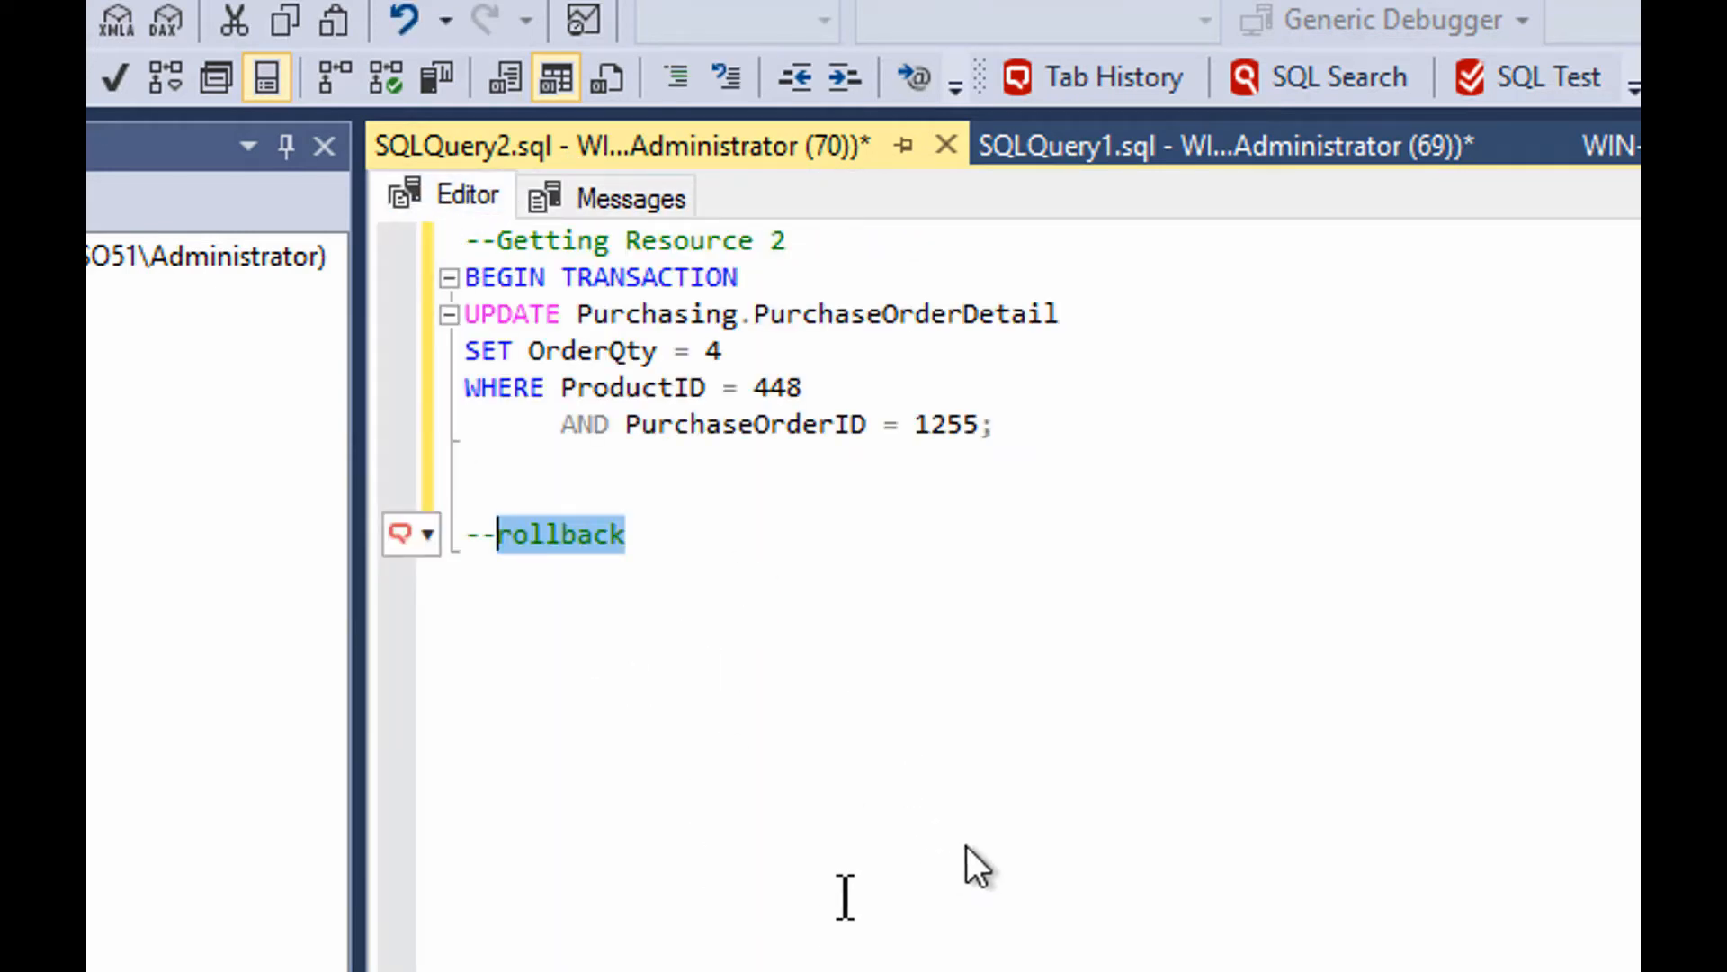
mouse_move(1096, 759)
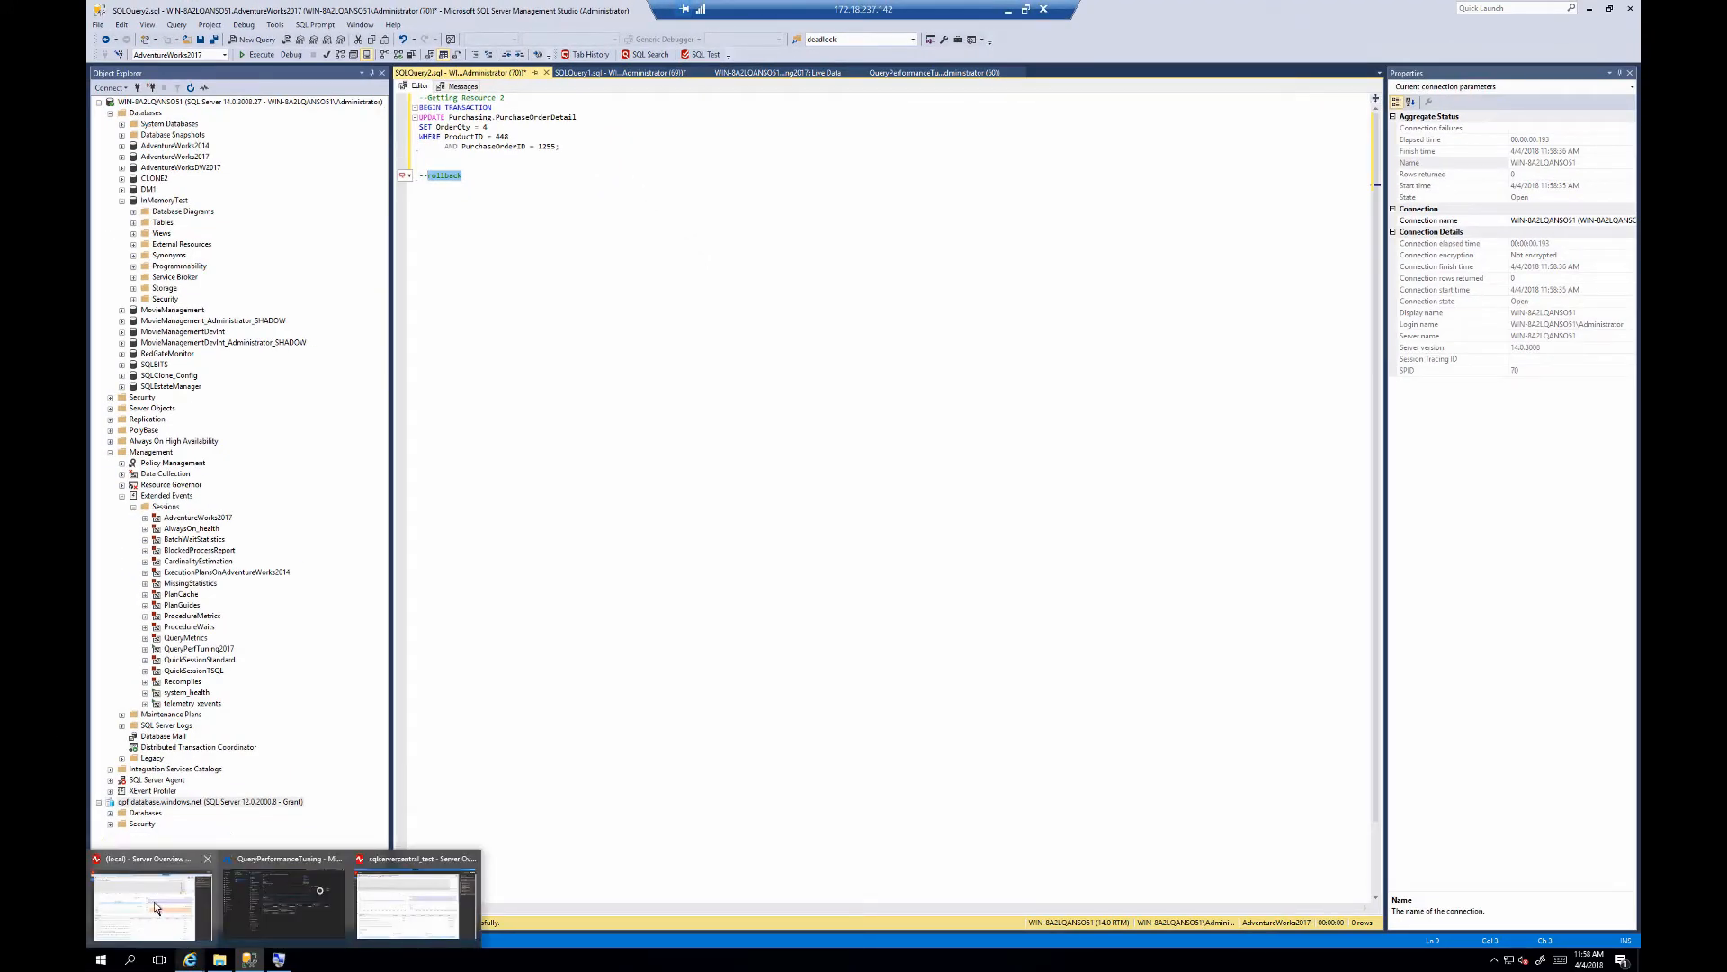
Switch to SQL Monitor's Deadlock alert and expand its Alert Description
left_click(140, 903)
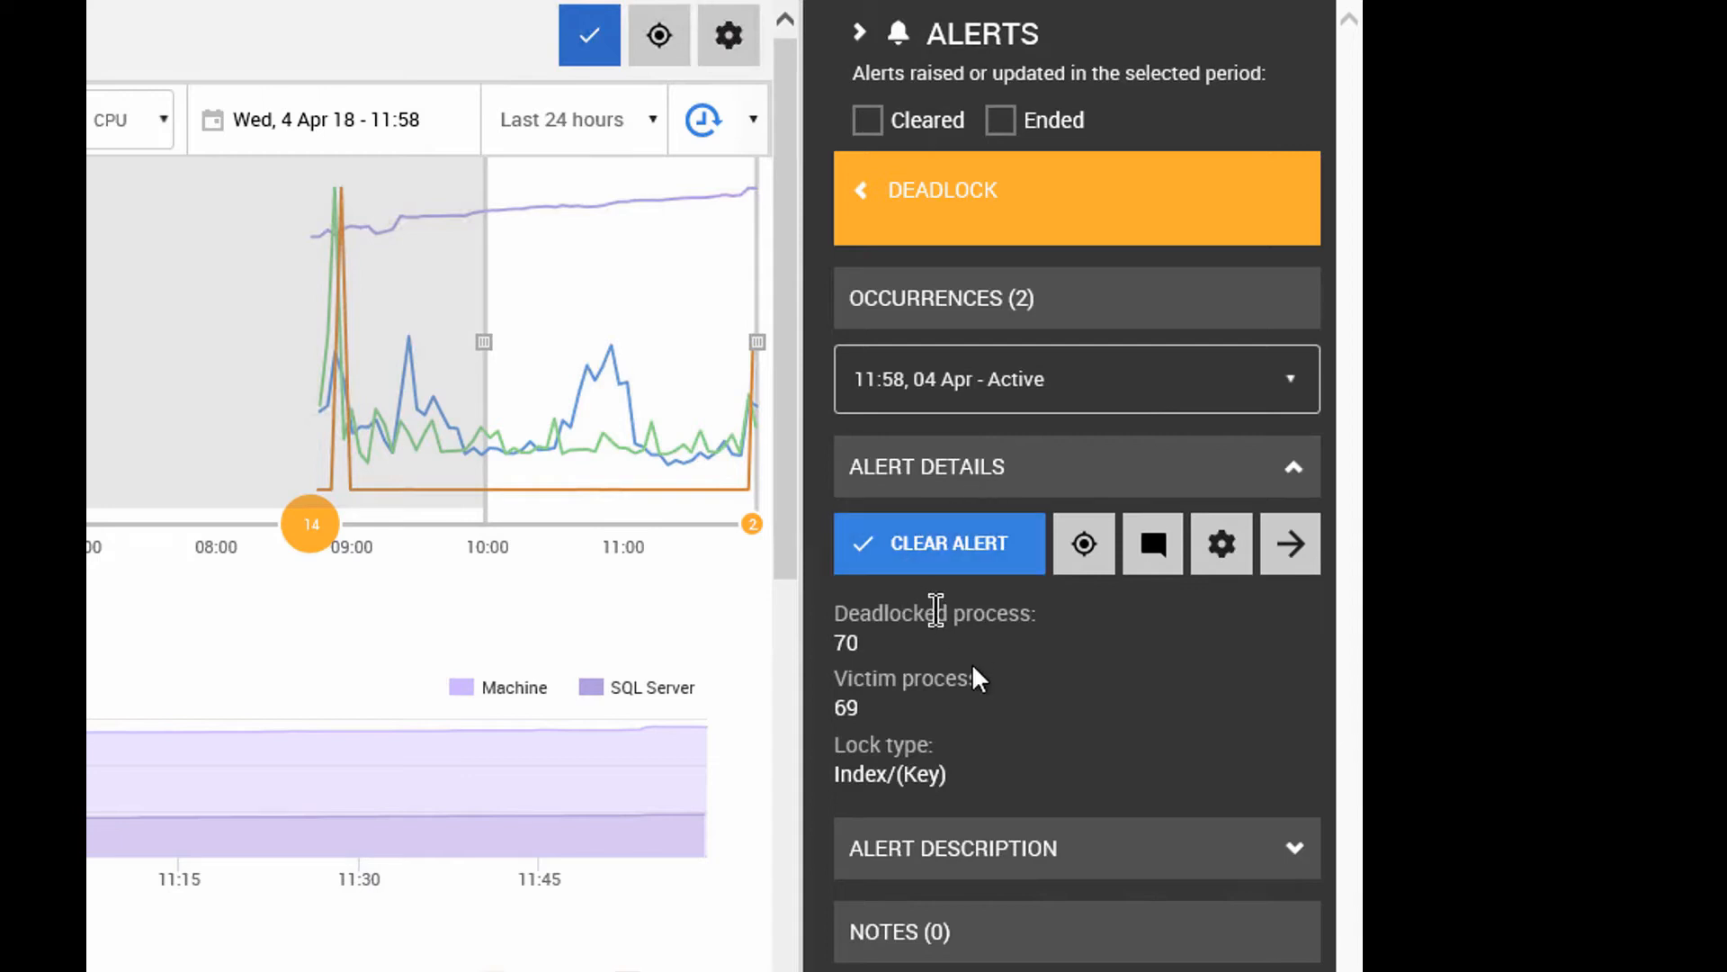
mouse_move(1067, 867)
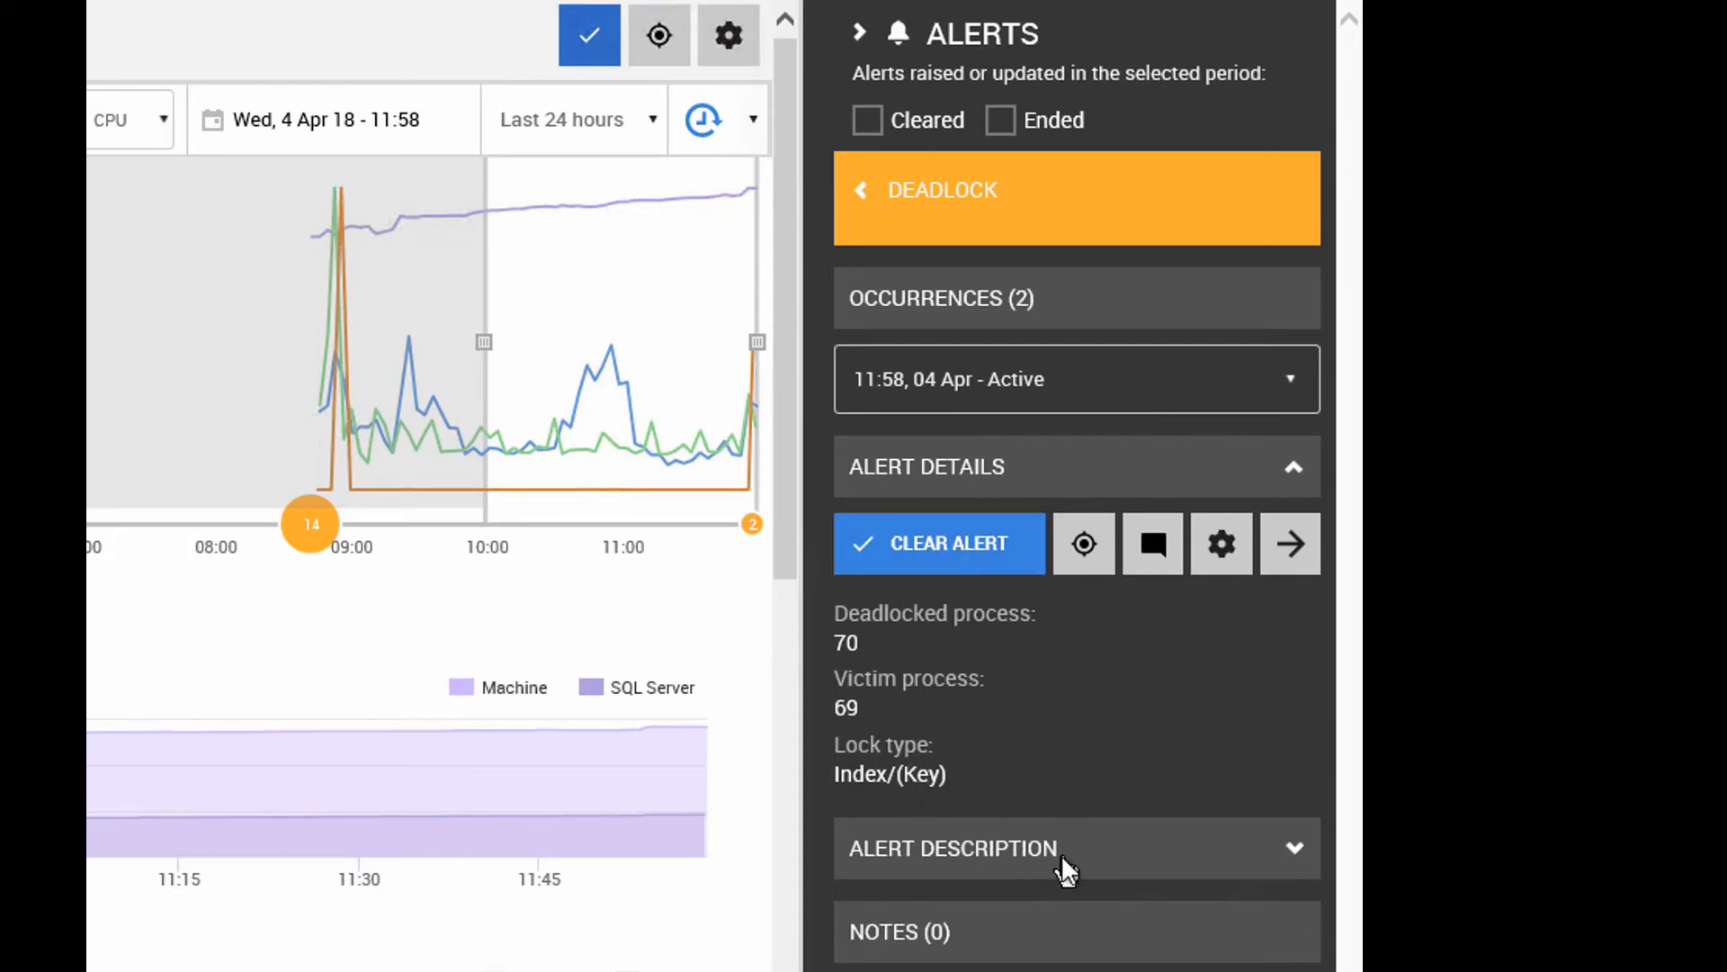
left_click(954, 848)
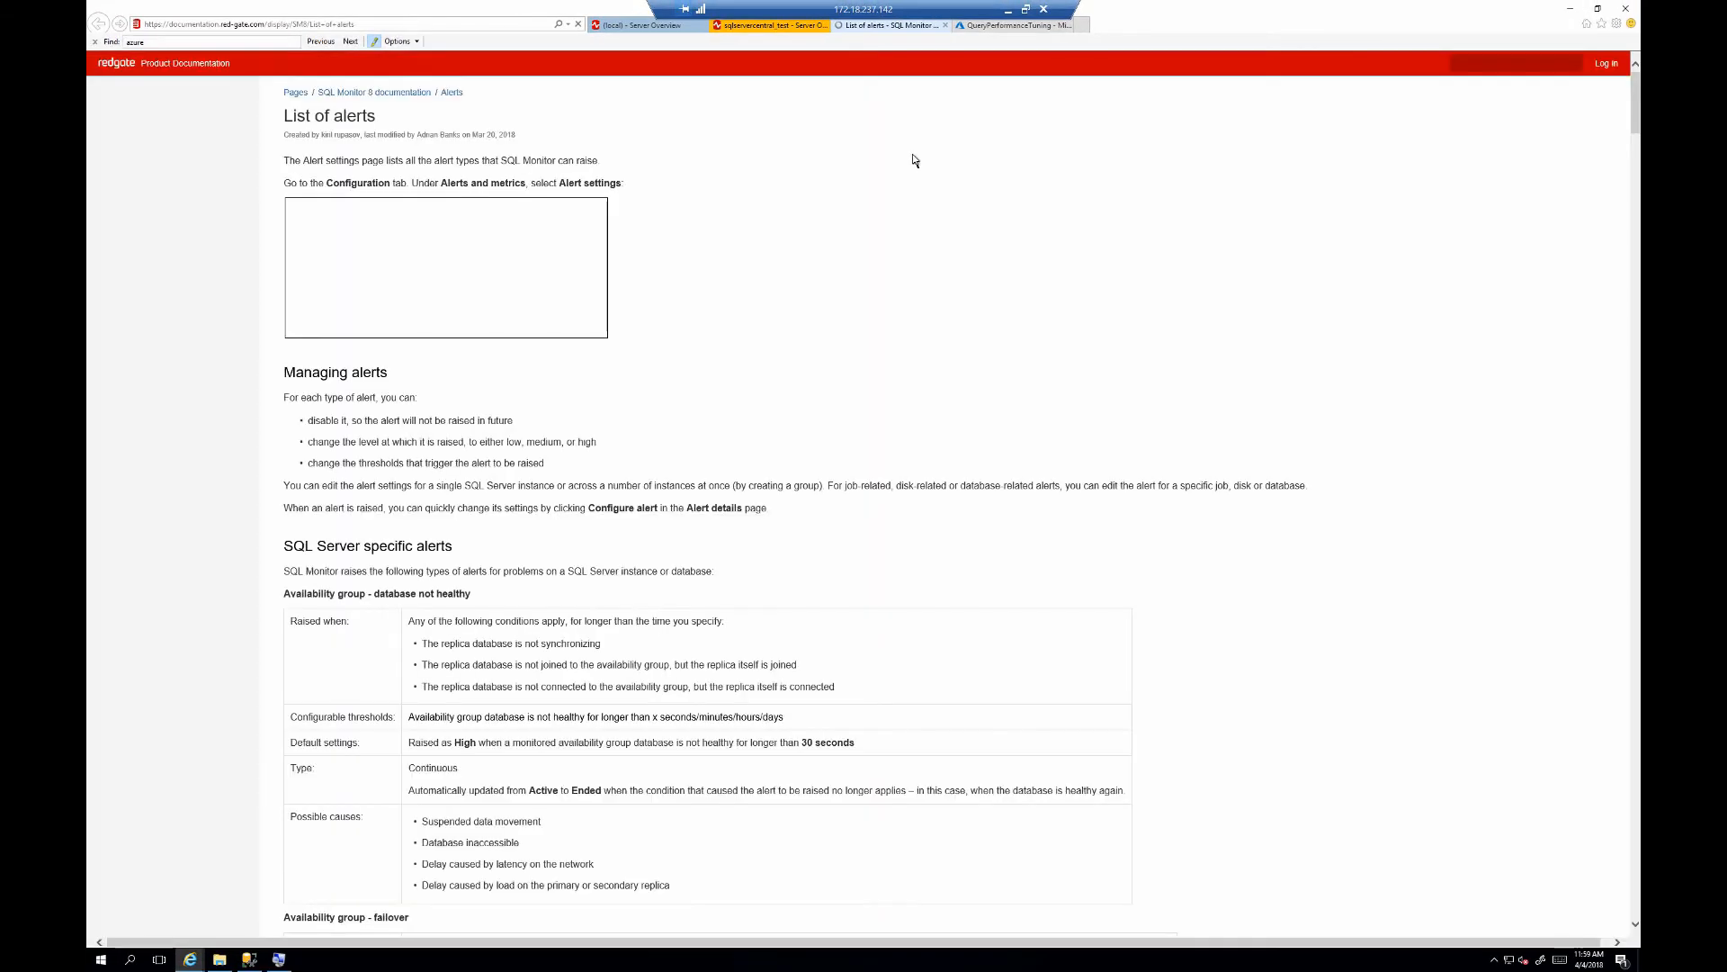
mouse_move(901, 160)
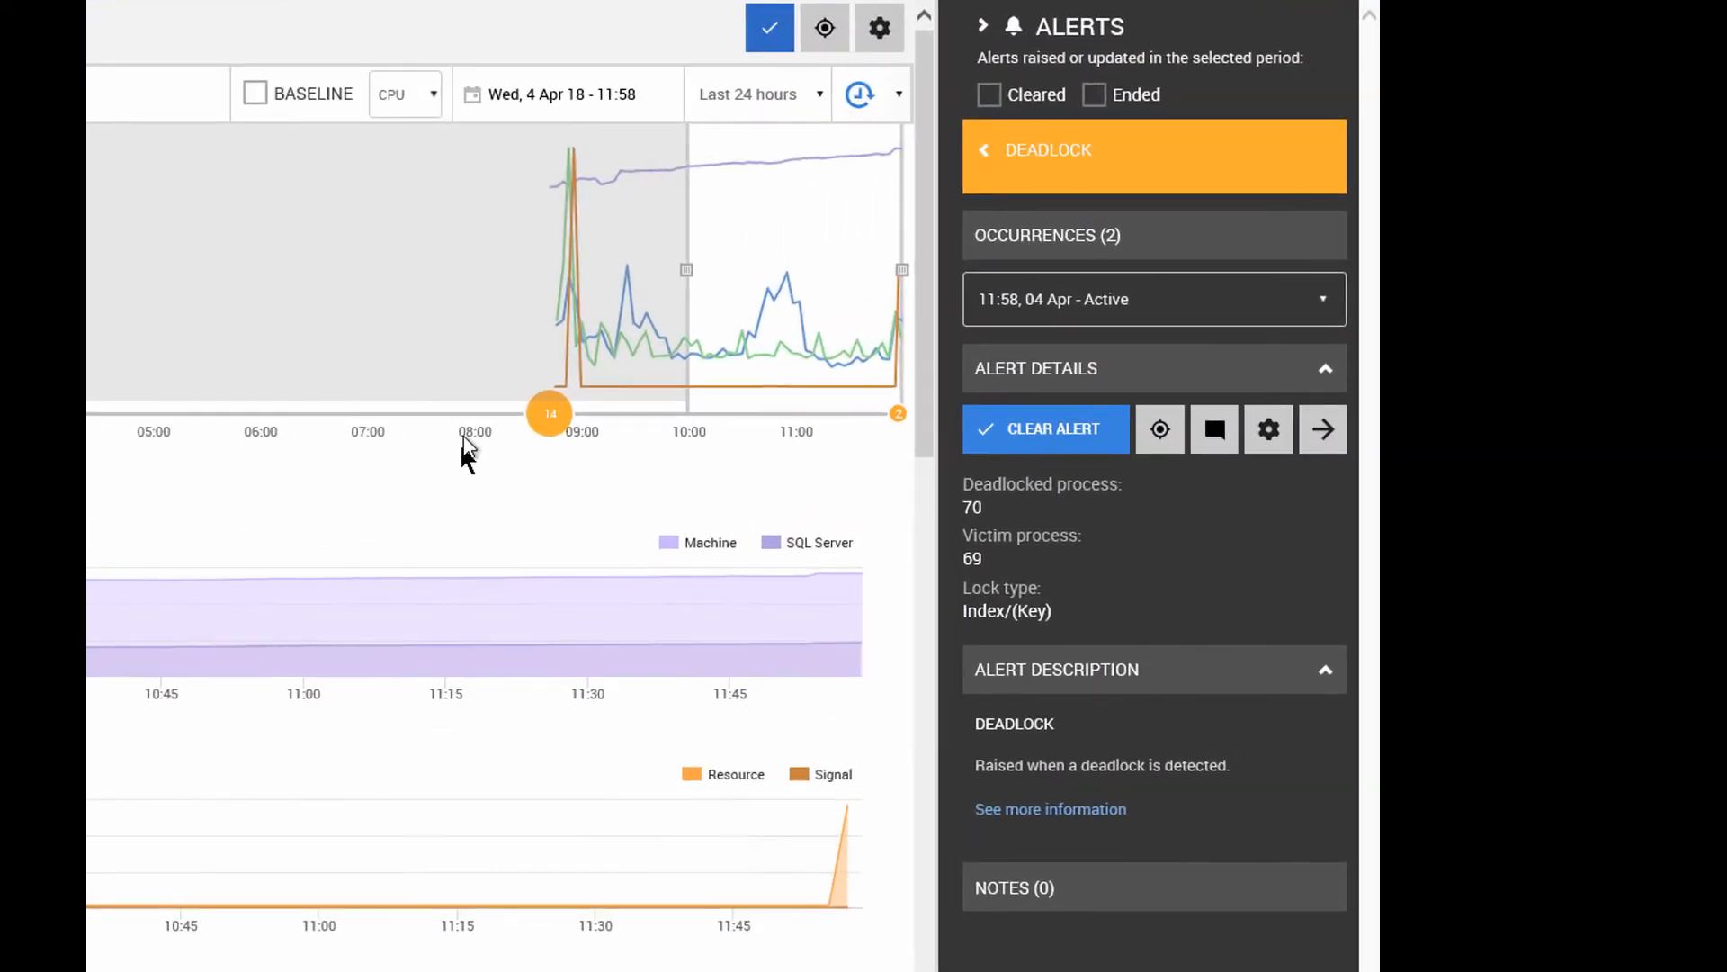
mouse_move(1152, 441)
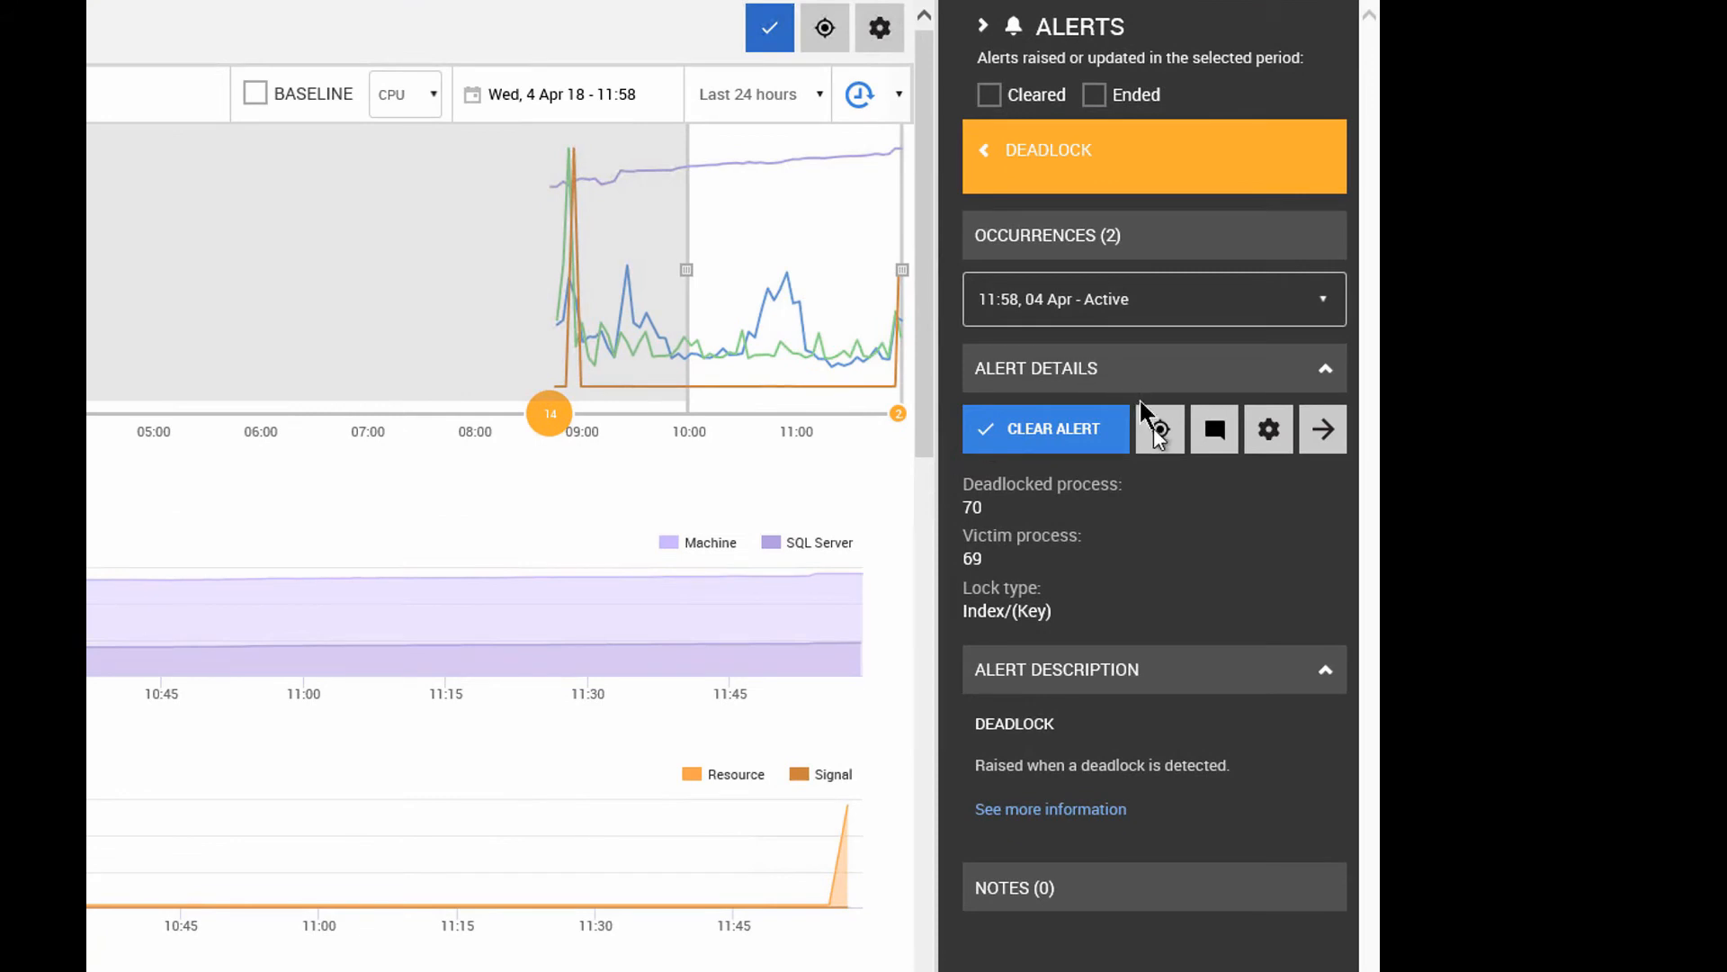
mouse_move(1157, 428)
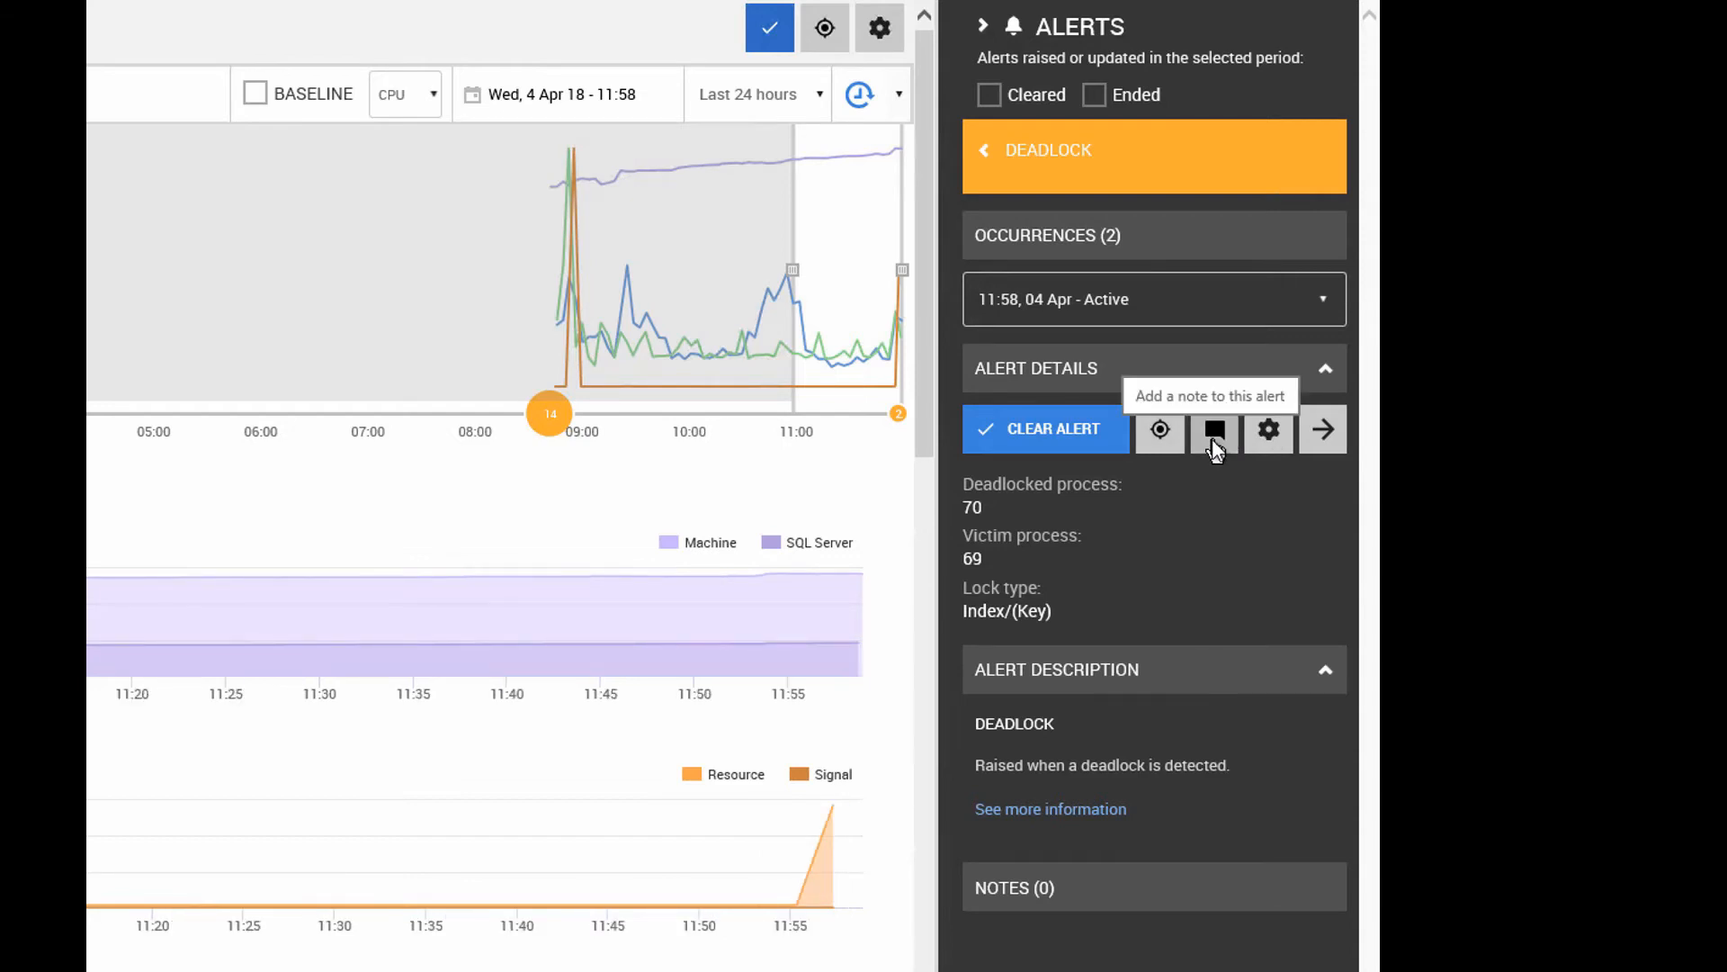
mouse_move(1322, 428)
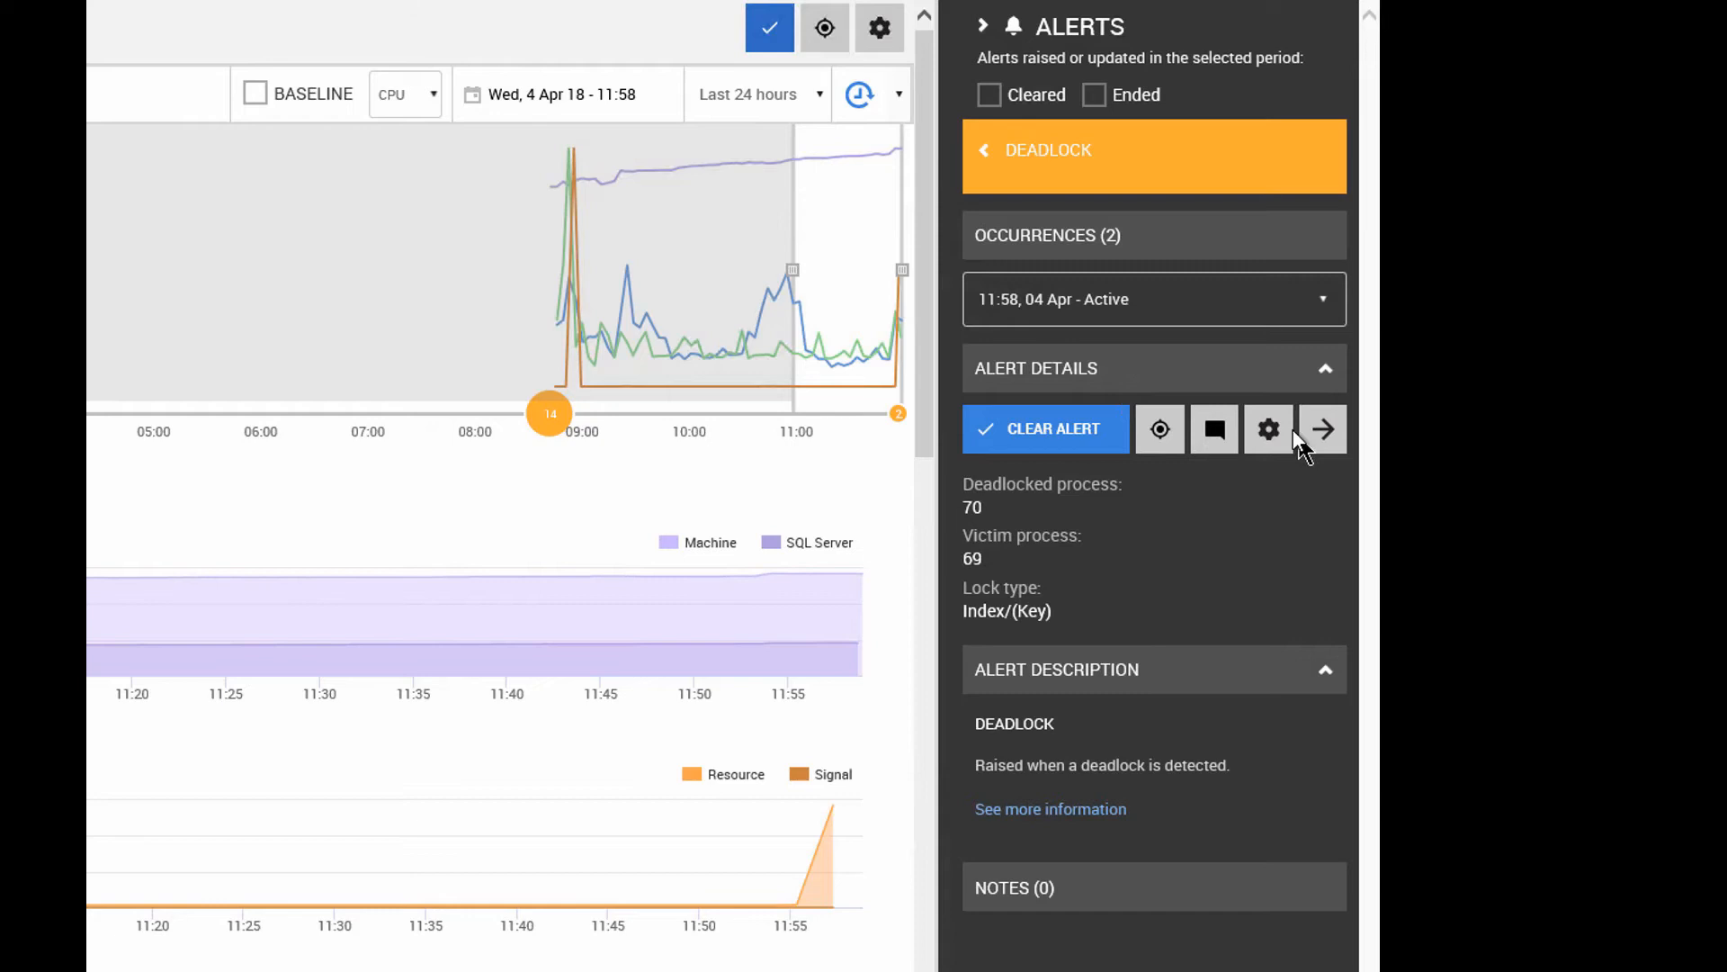
mouse_move(1268, 429)
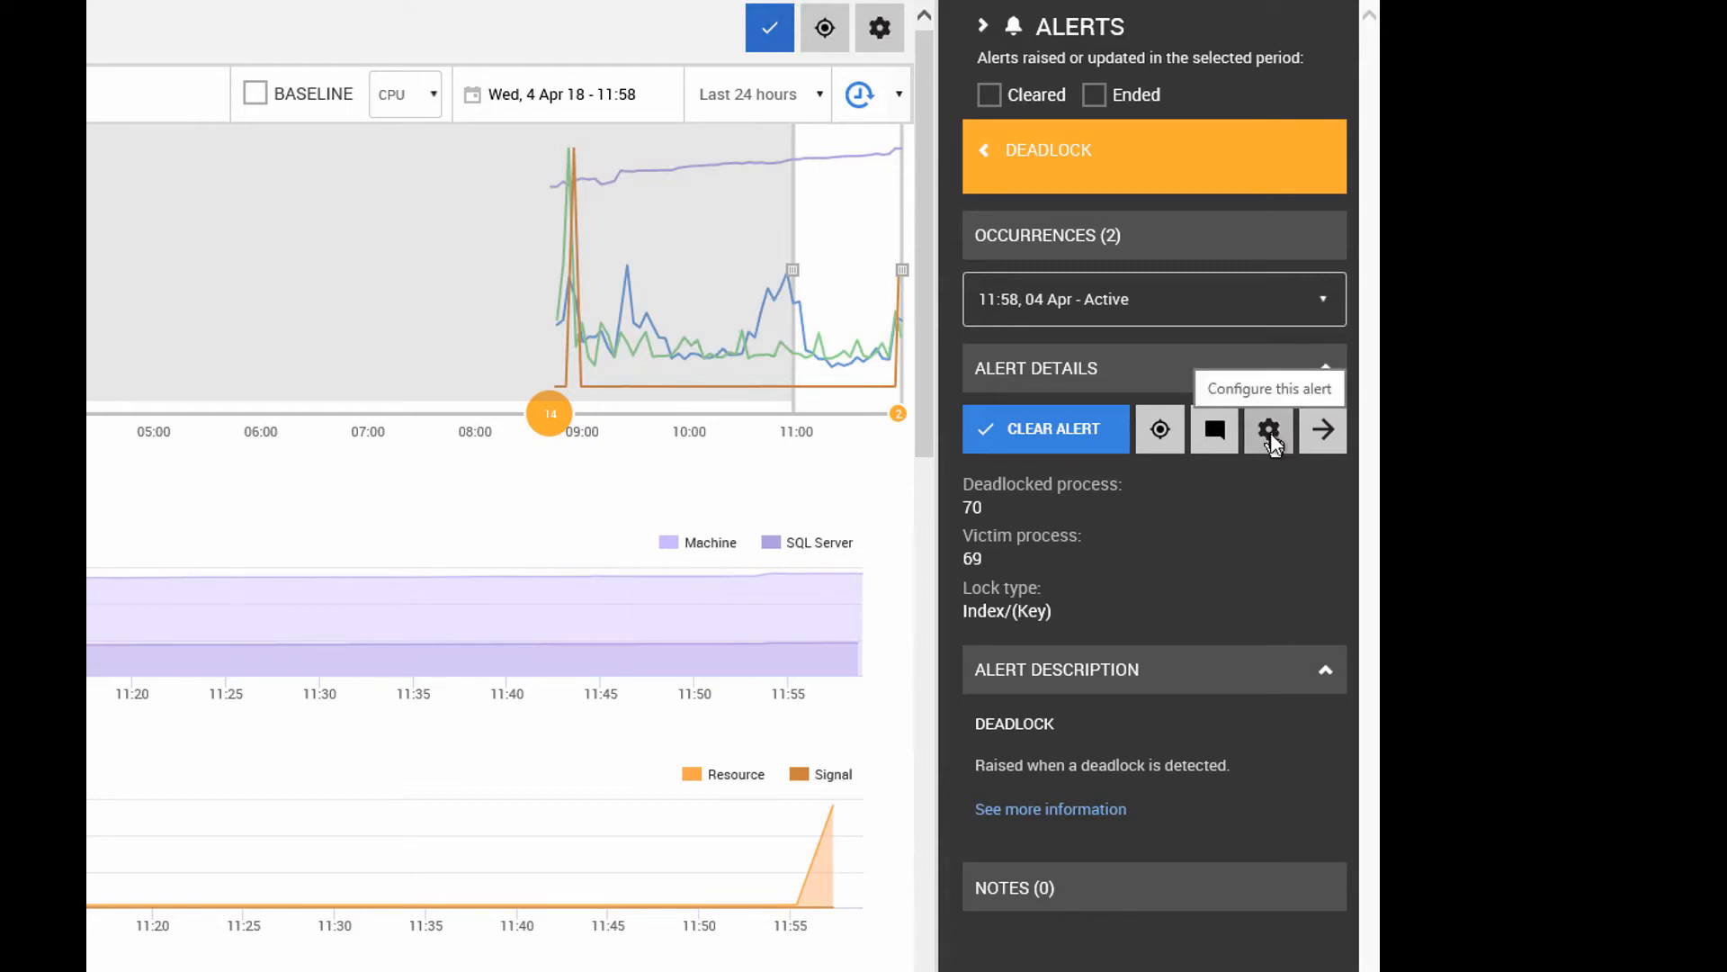
mouse_move(1320, 430)
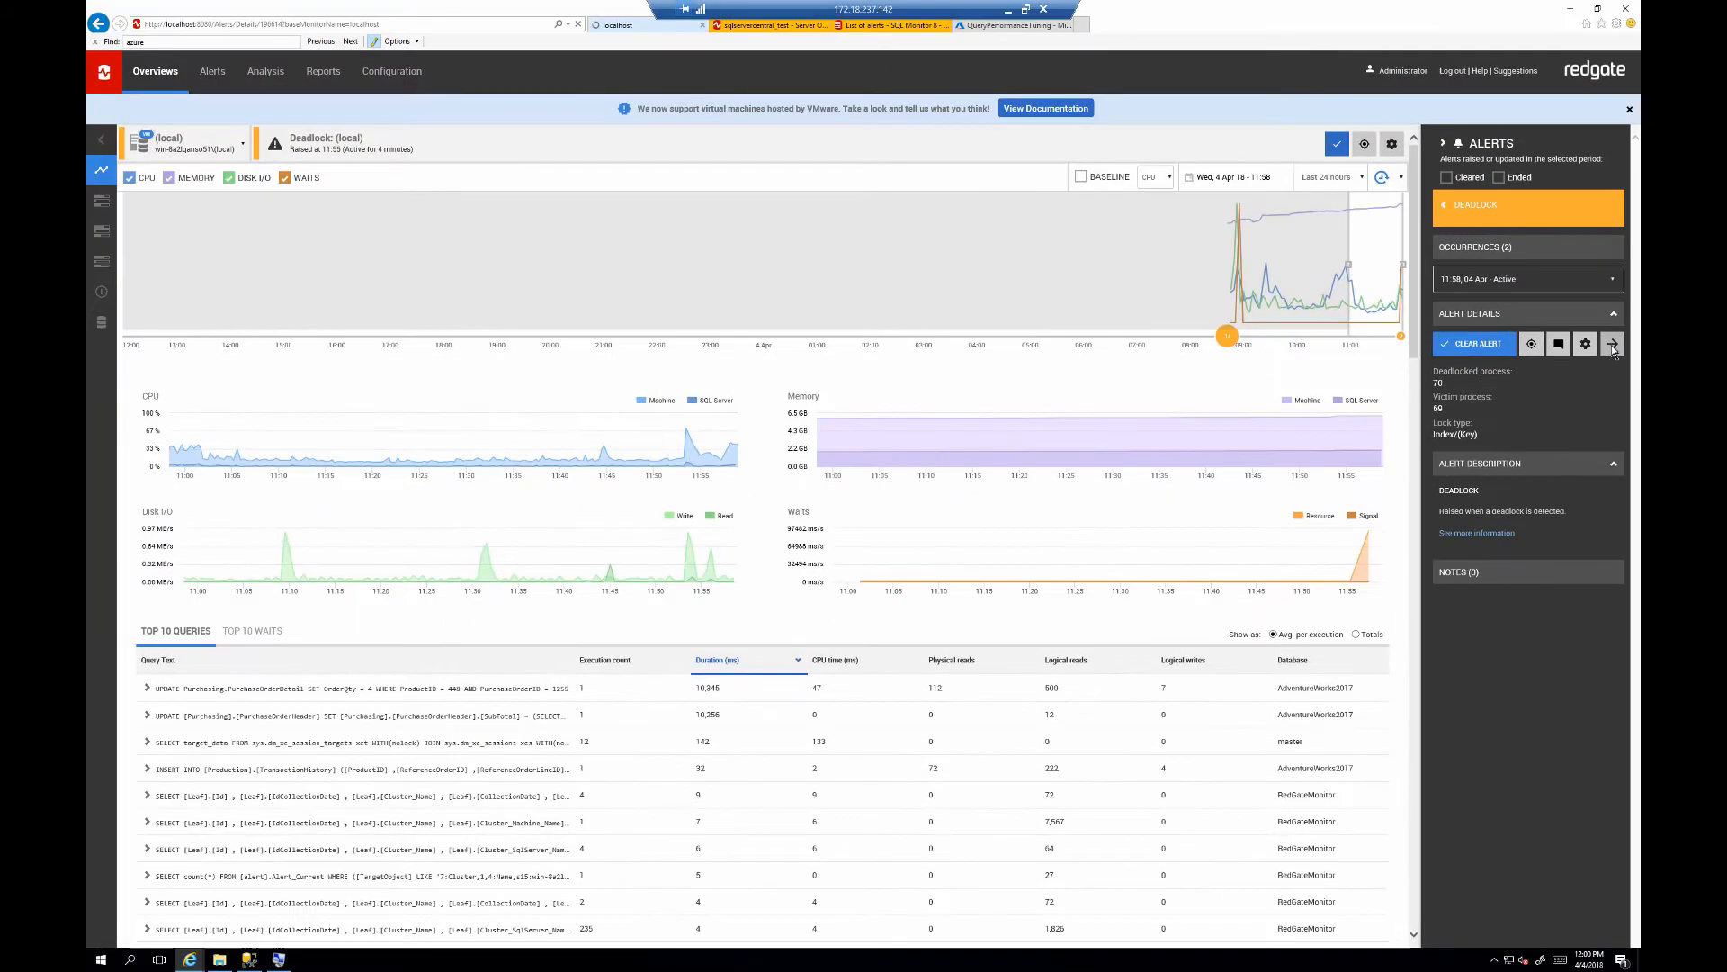
Go to the deadlock alert's full page listing sessions 69 and 70 with their locks
left_click(1613, 342)
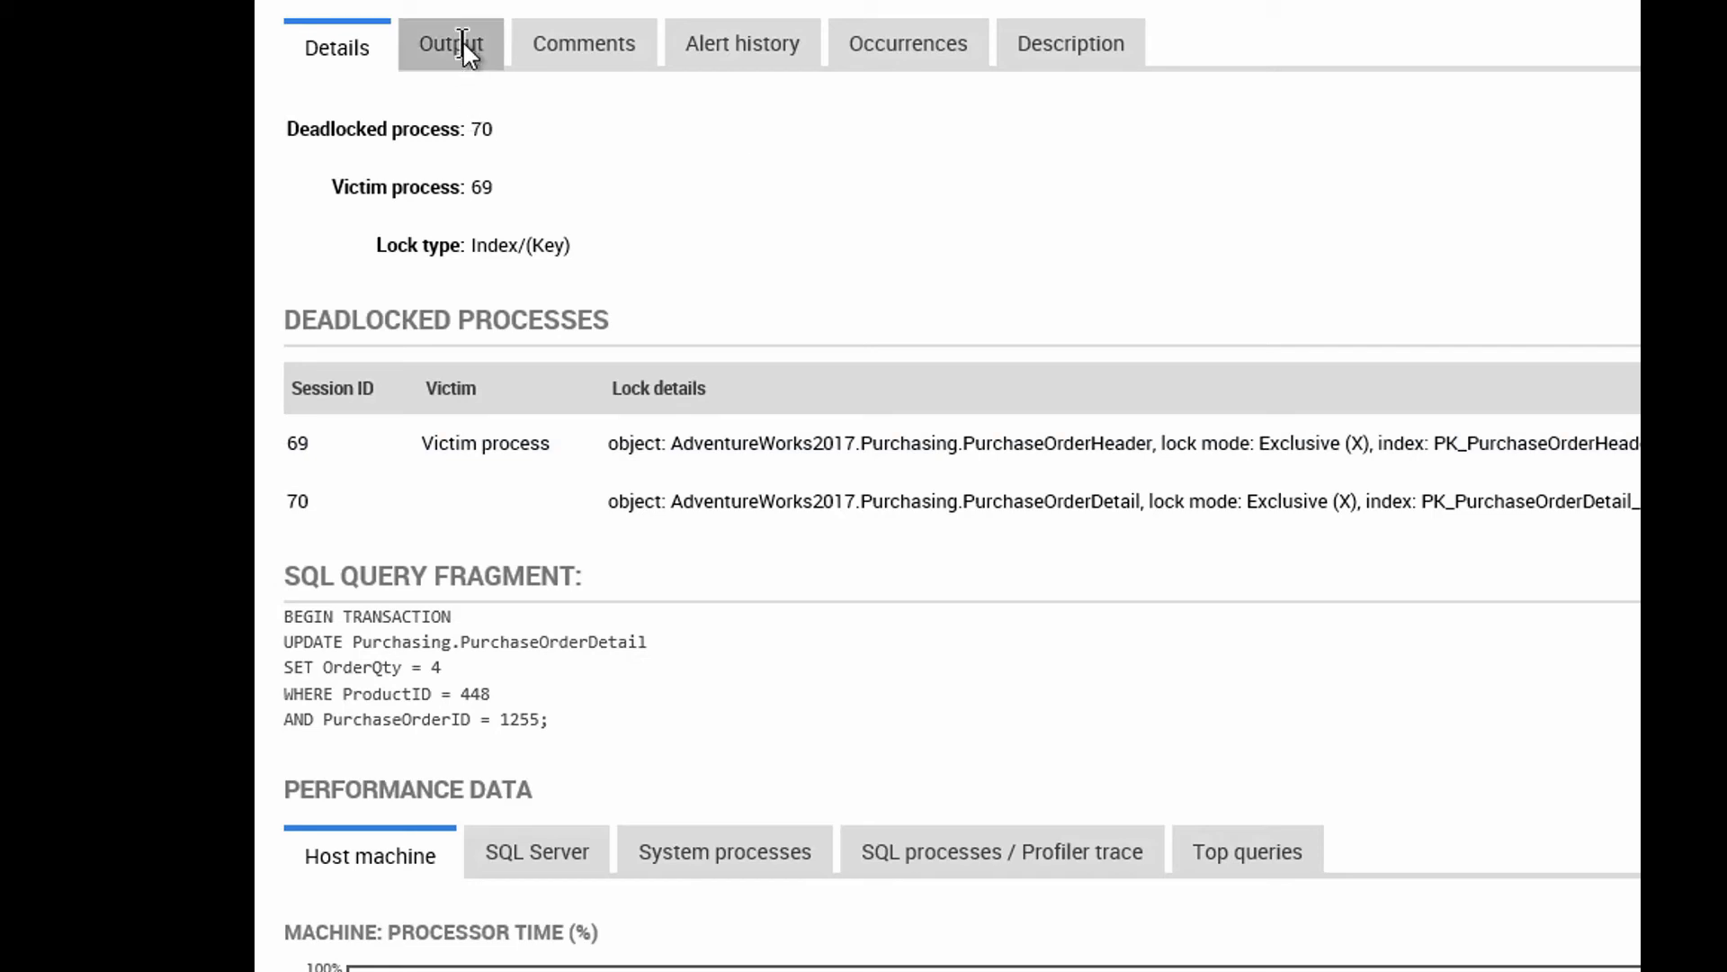
Review the raw deadlock XML report in the Output view
left_click(450, 43)
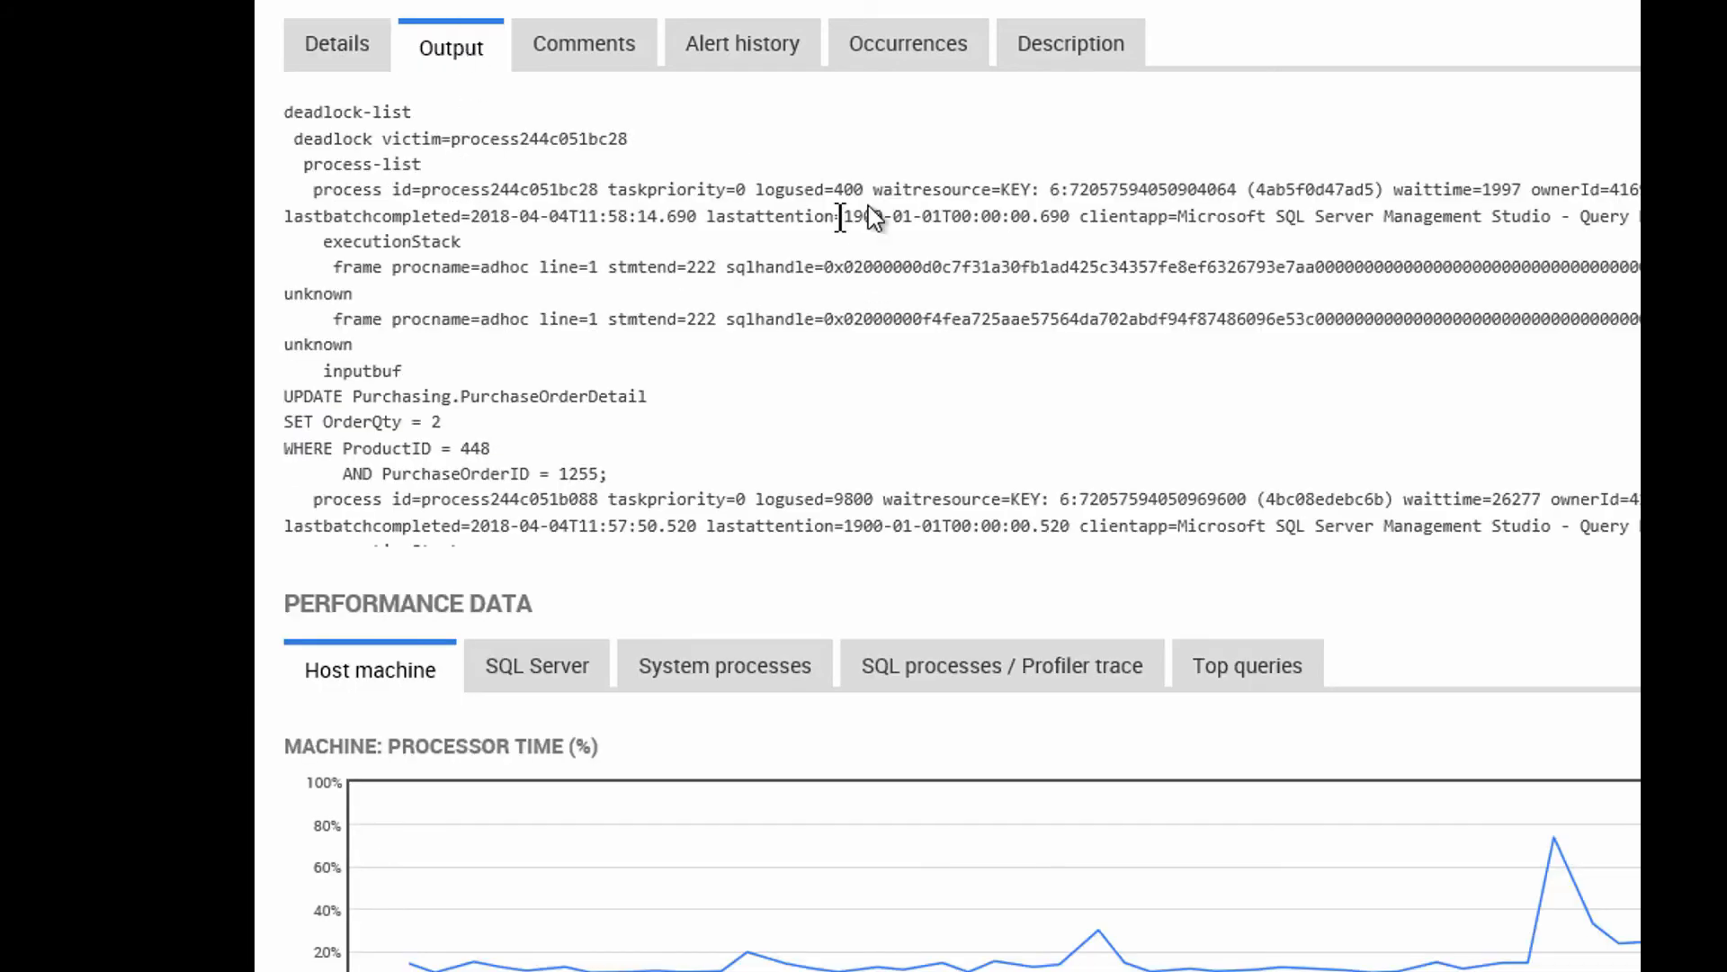
mouse_move(1157, 290)
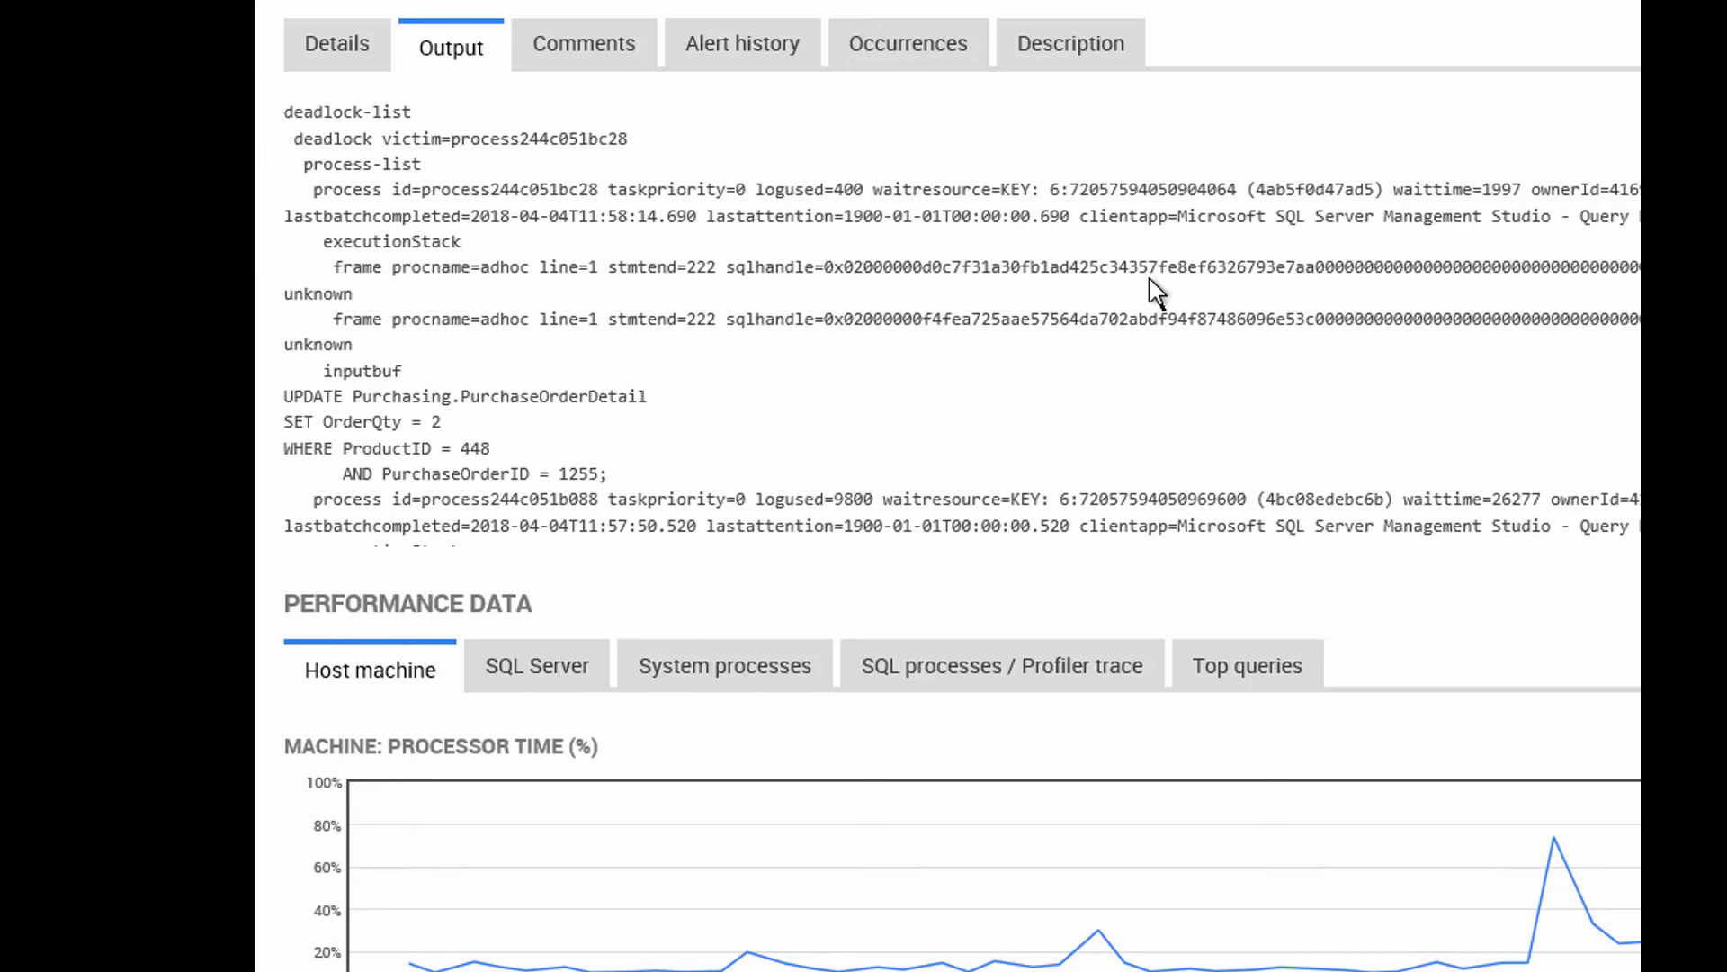
scroll("down", 3)
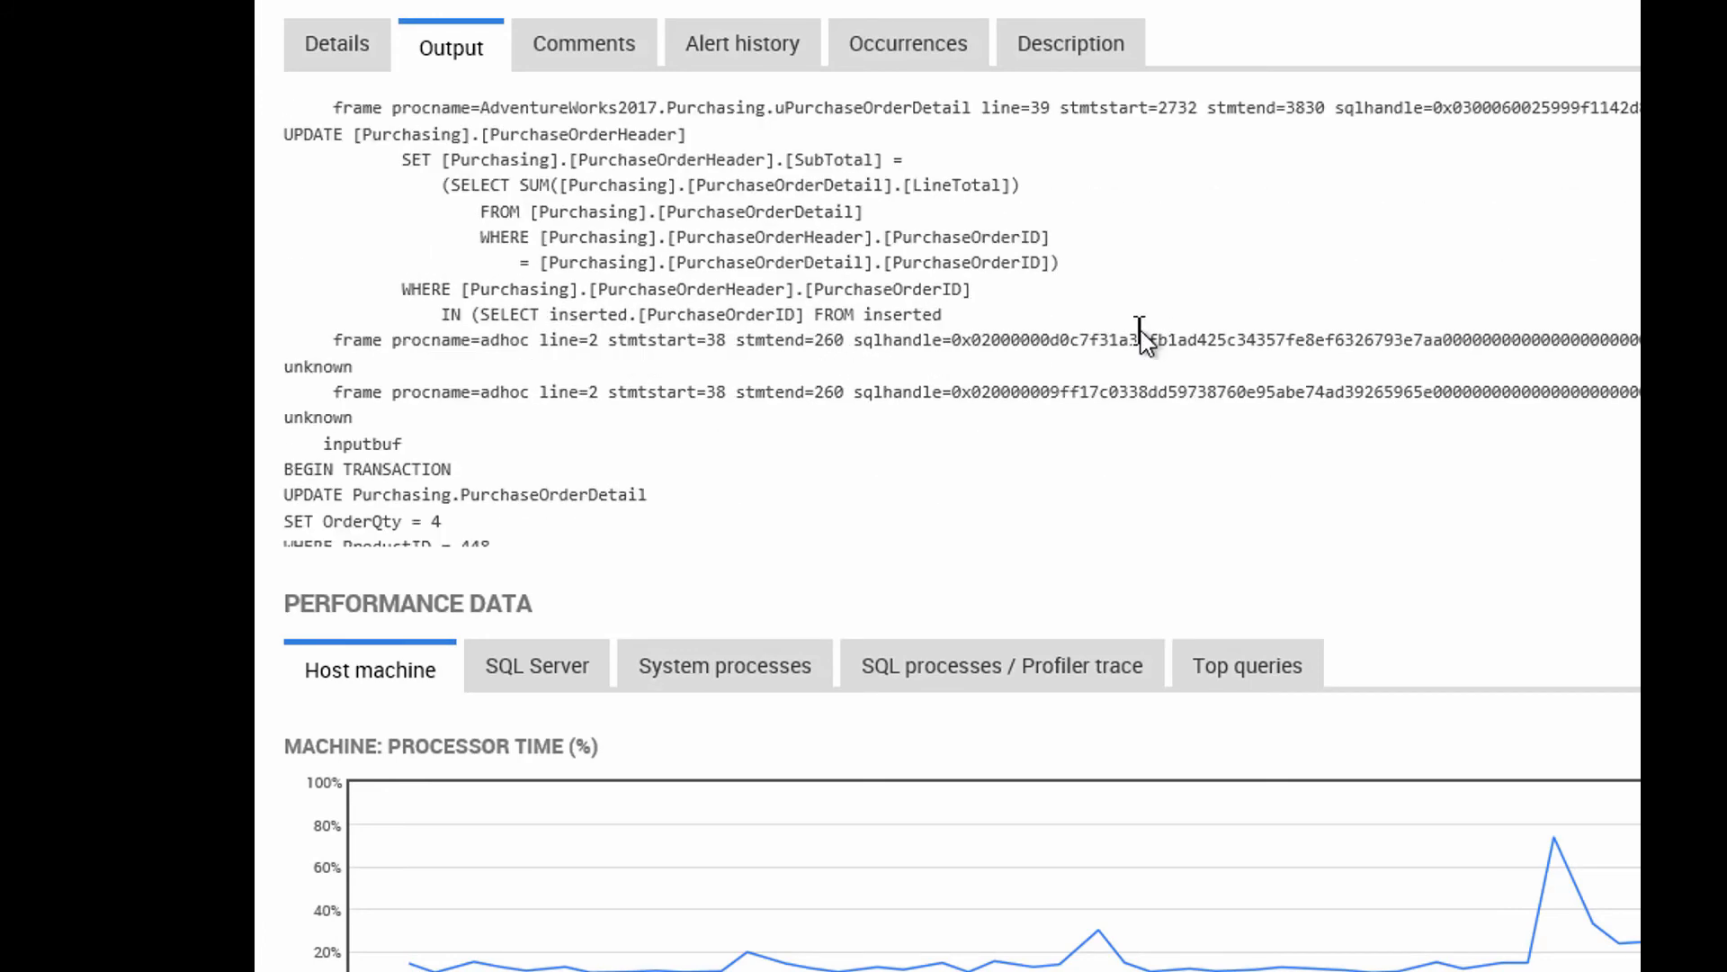
scroll("down", 3)
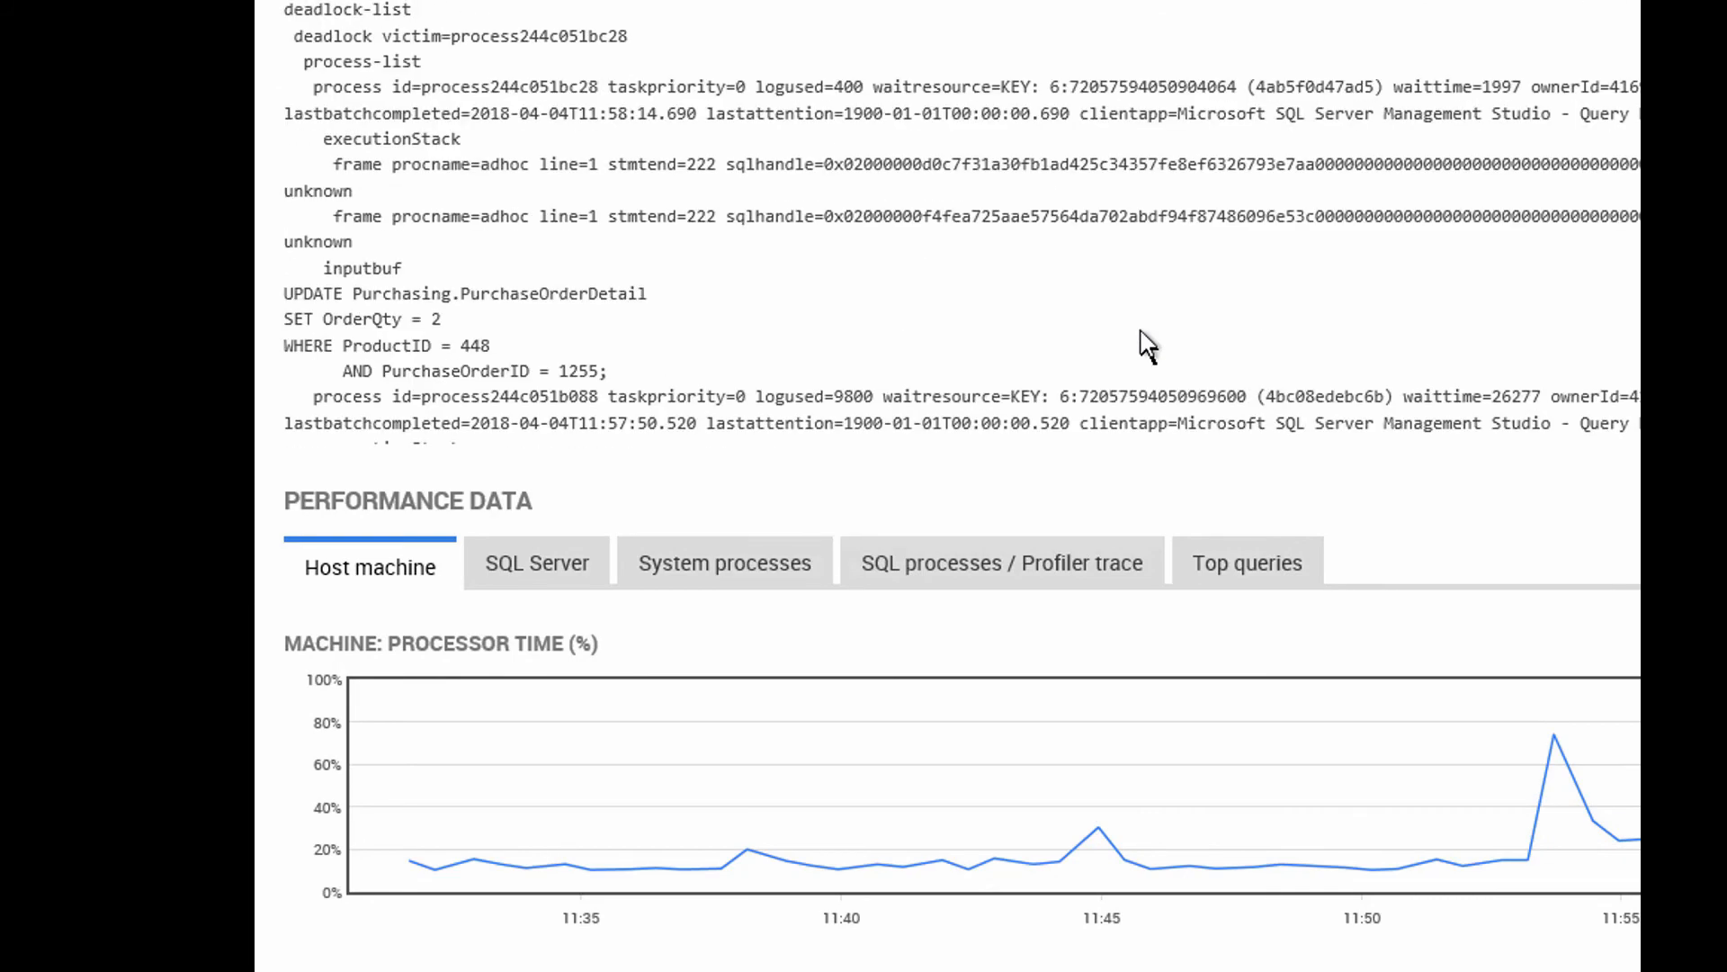
scroll("down", 3)
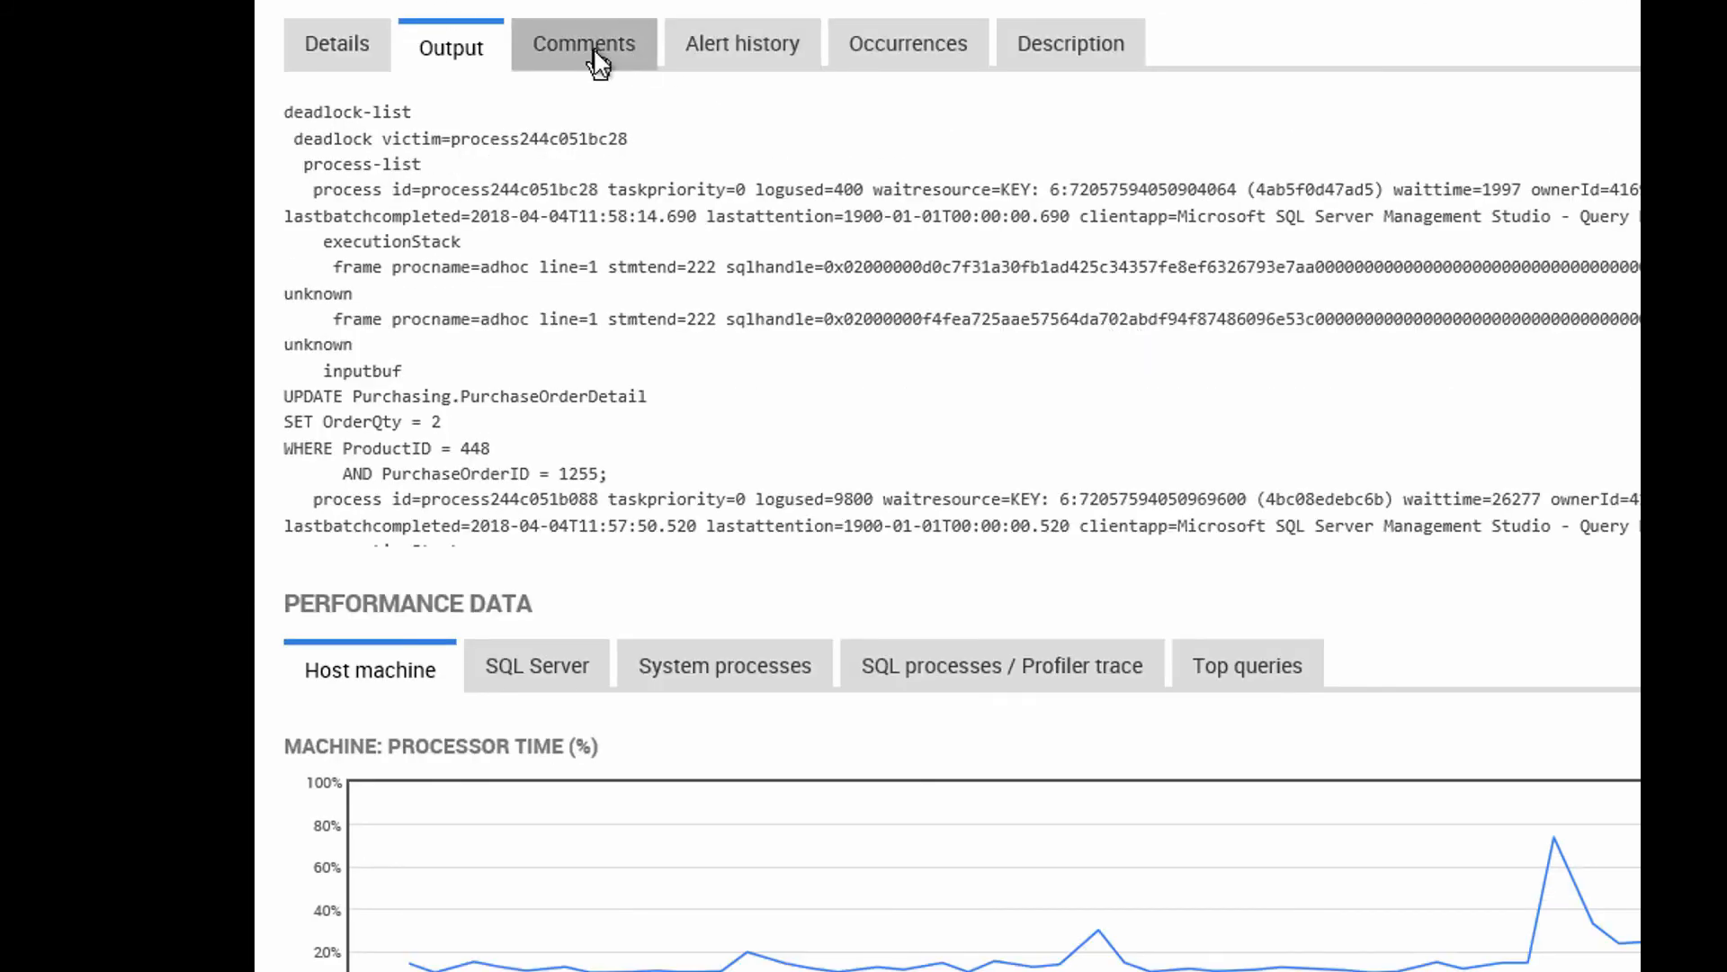
Check the alert's Comments, Alert history, its two Occurrences and the deadlock Description tips
left_click(583, 44)
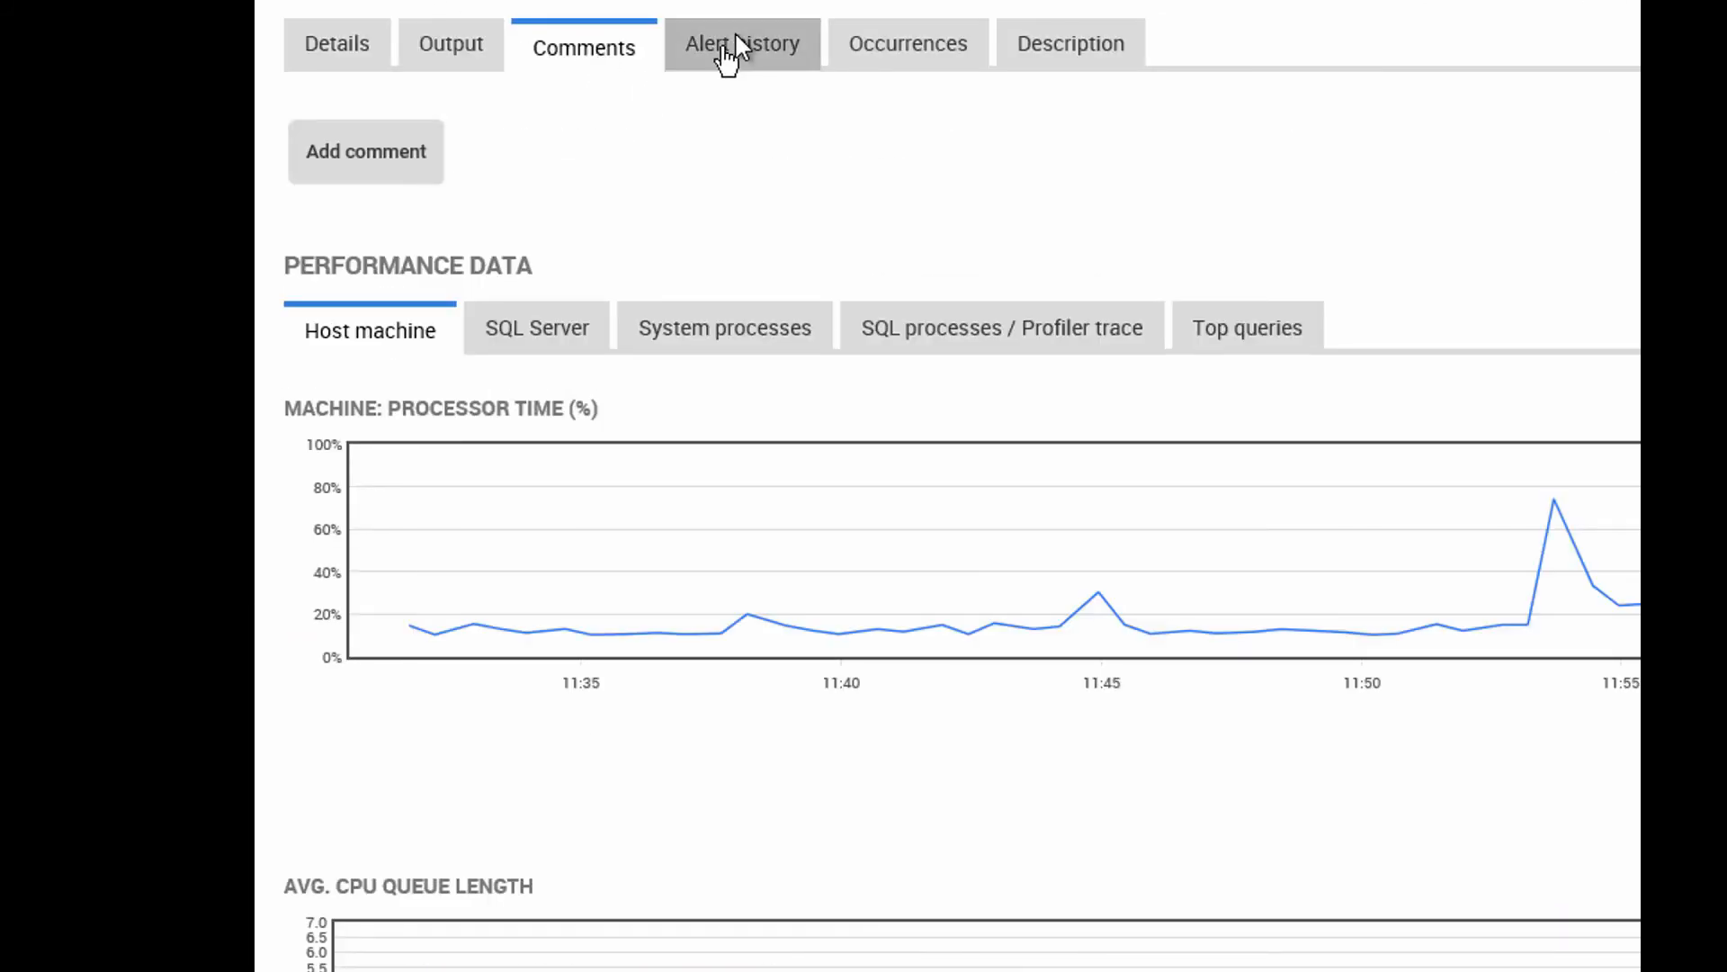
left_click(741, 43)
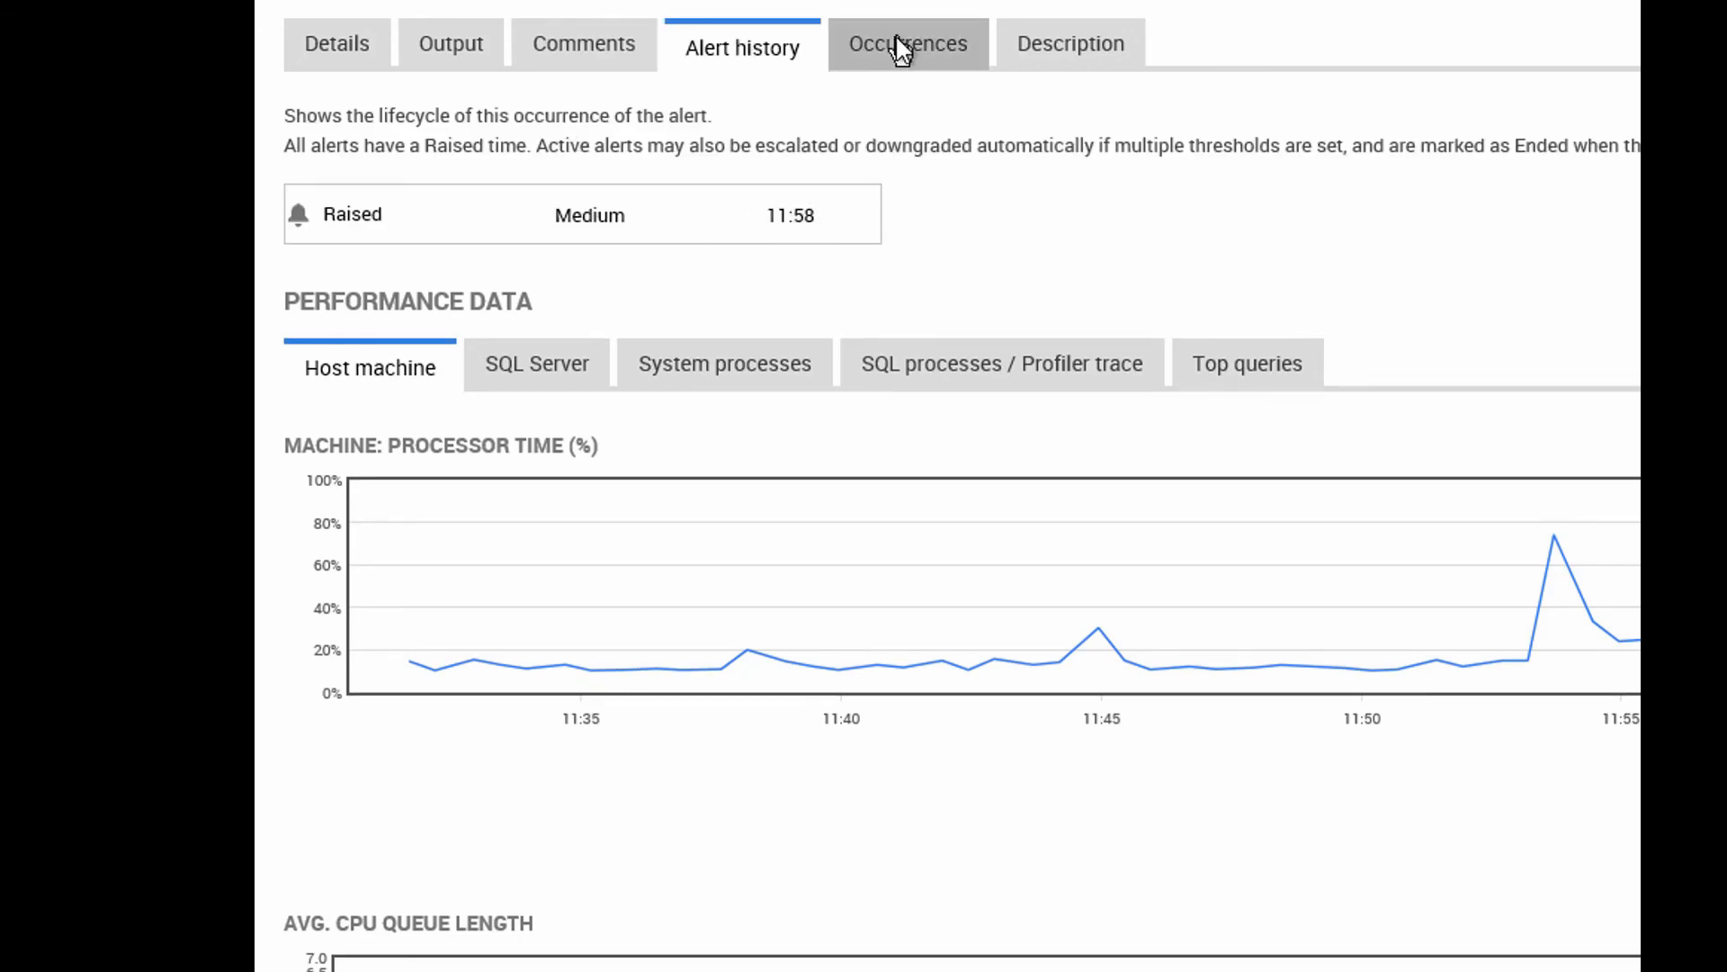
left_click(907, 43)
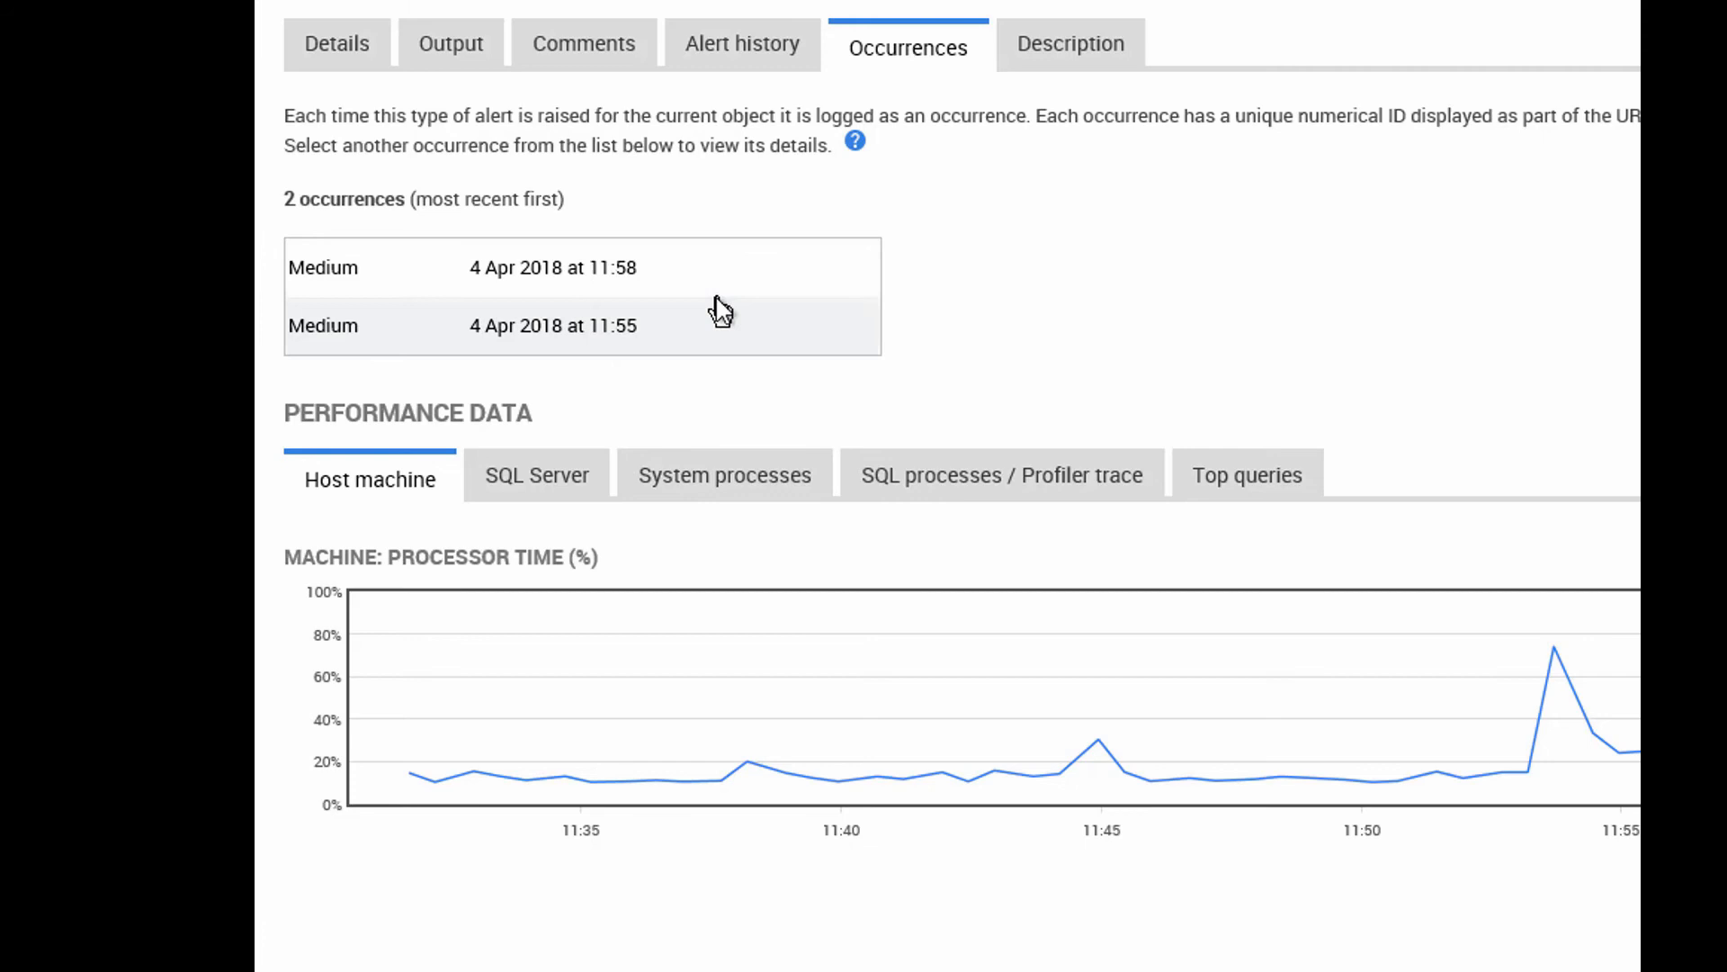
left_click(1067, 43)
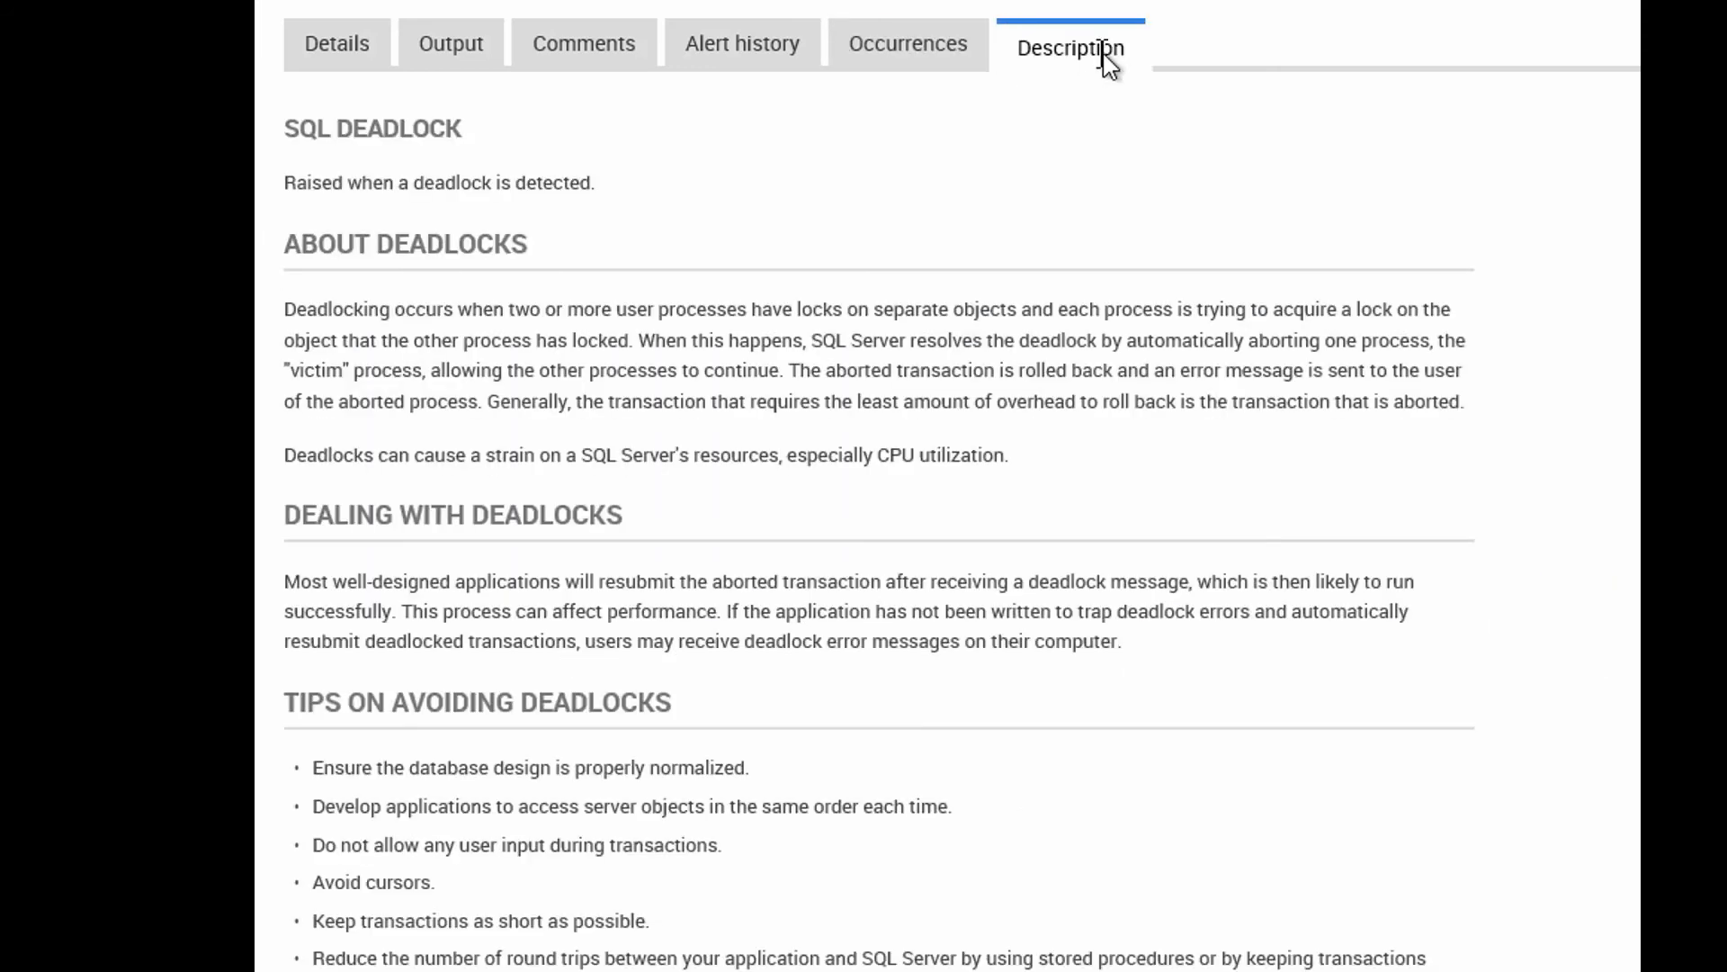
mouse_move(995, 883)
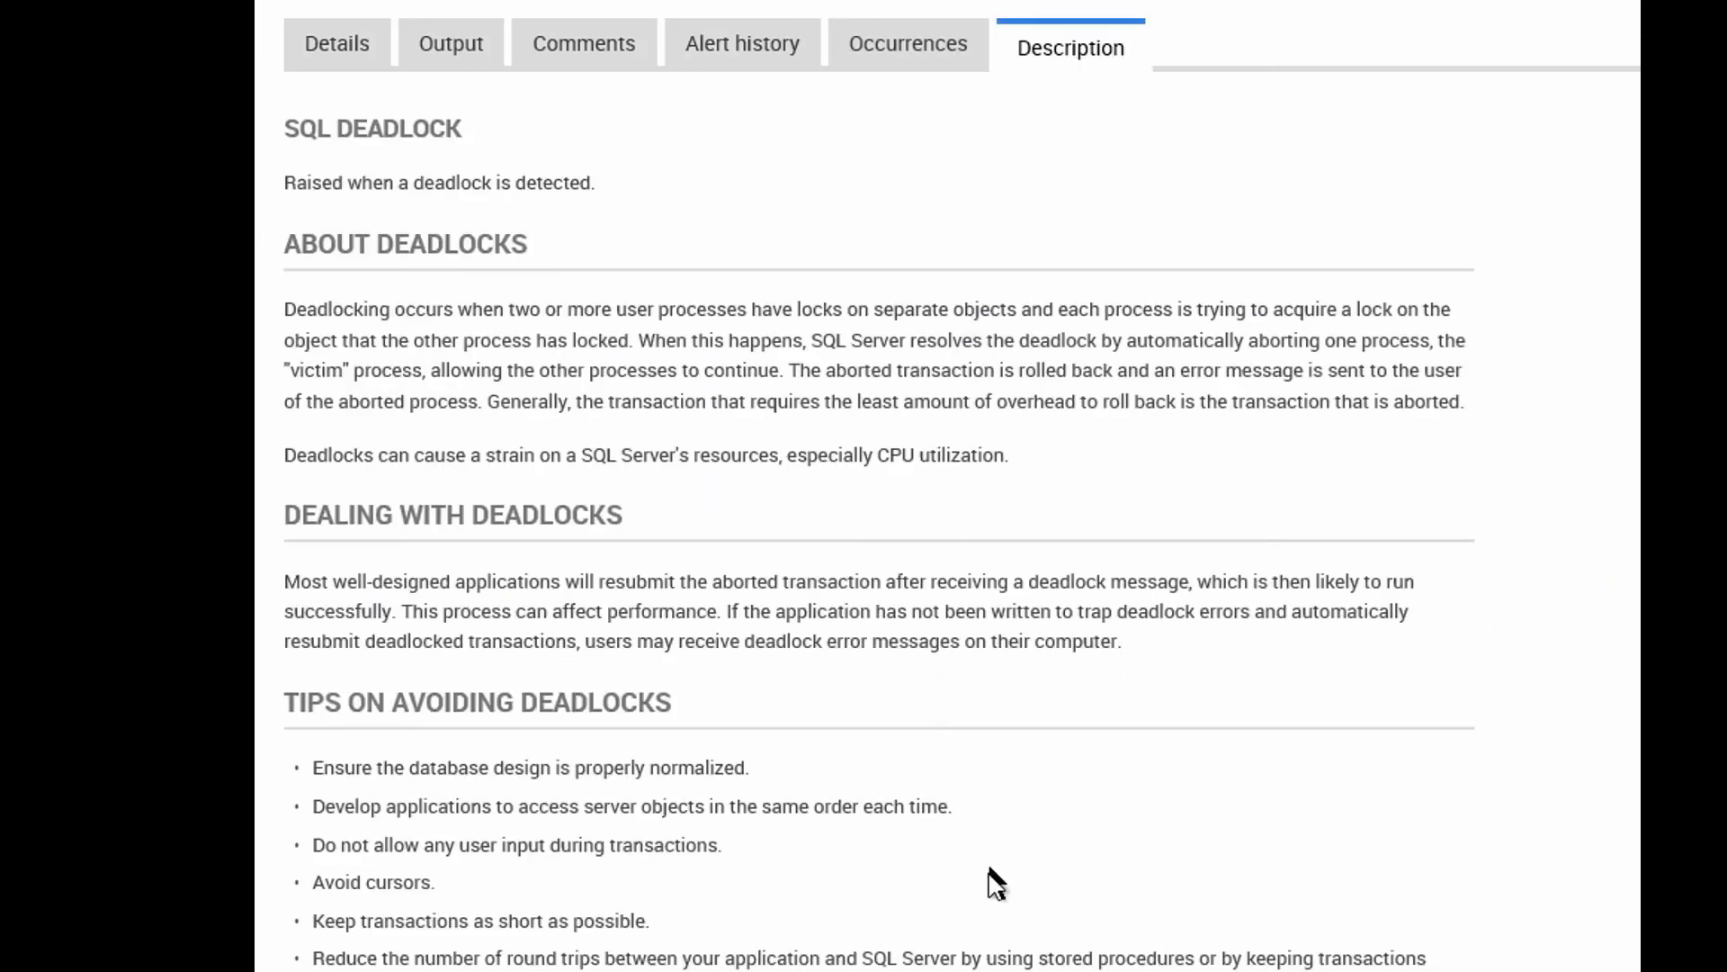
mouse_move(1012, 928)
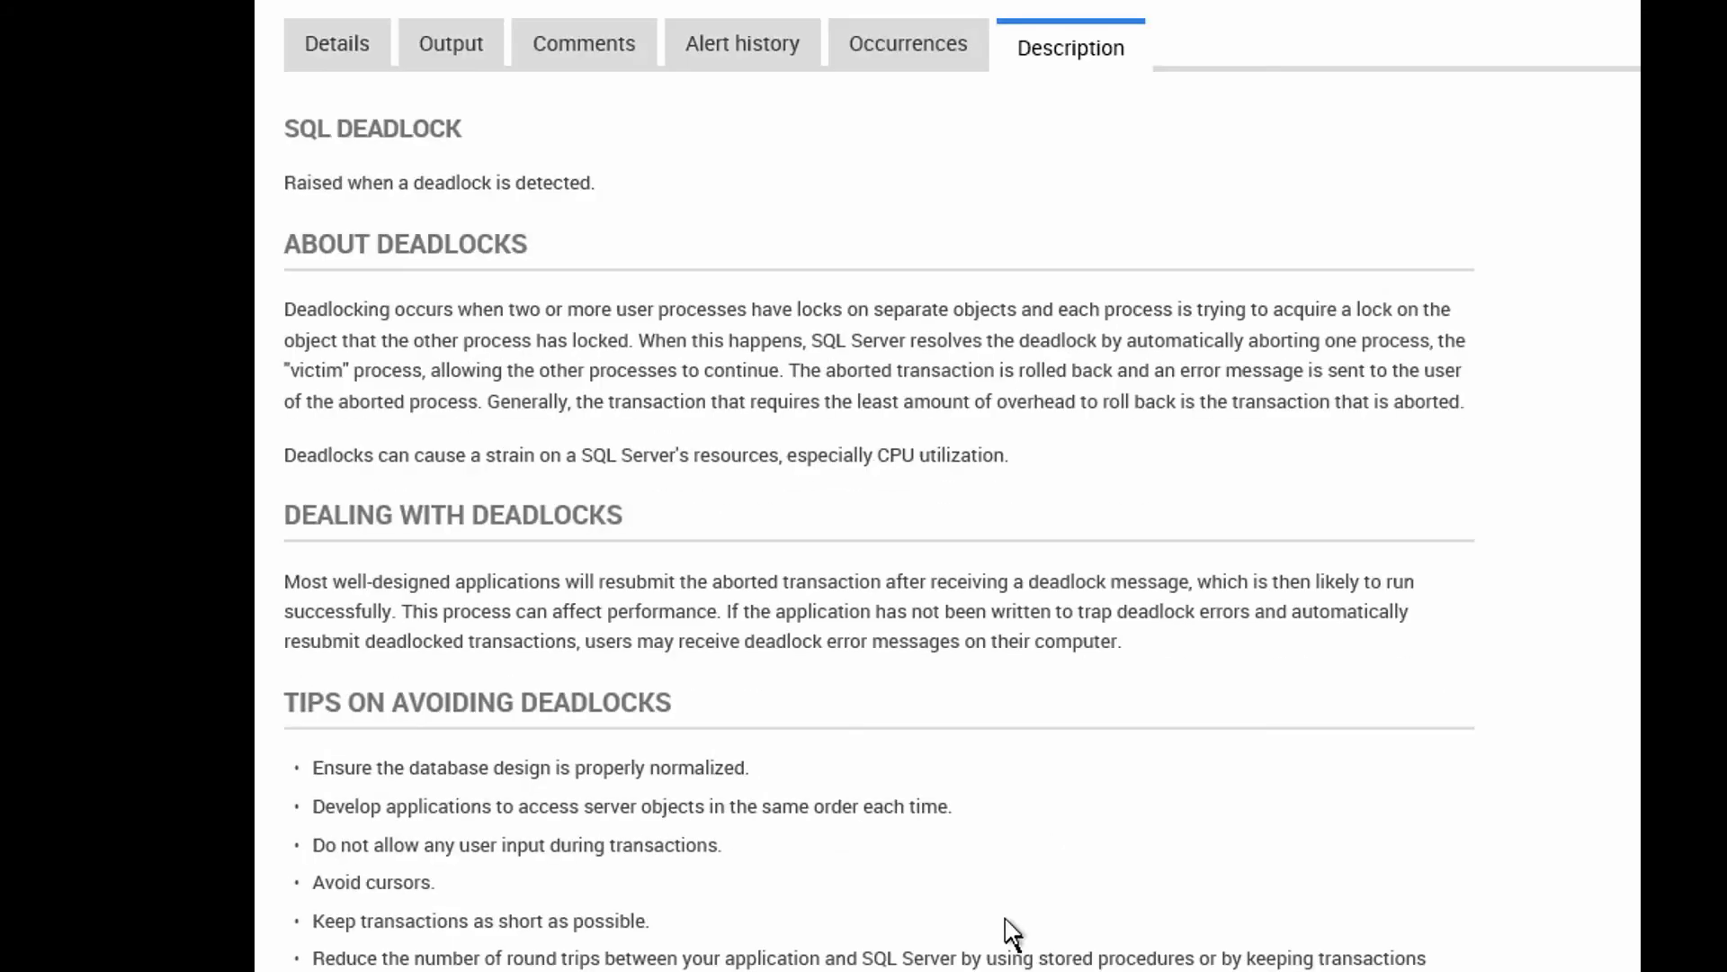
mouse_move(995, 644)
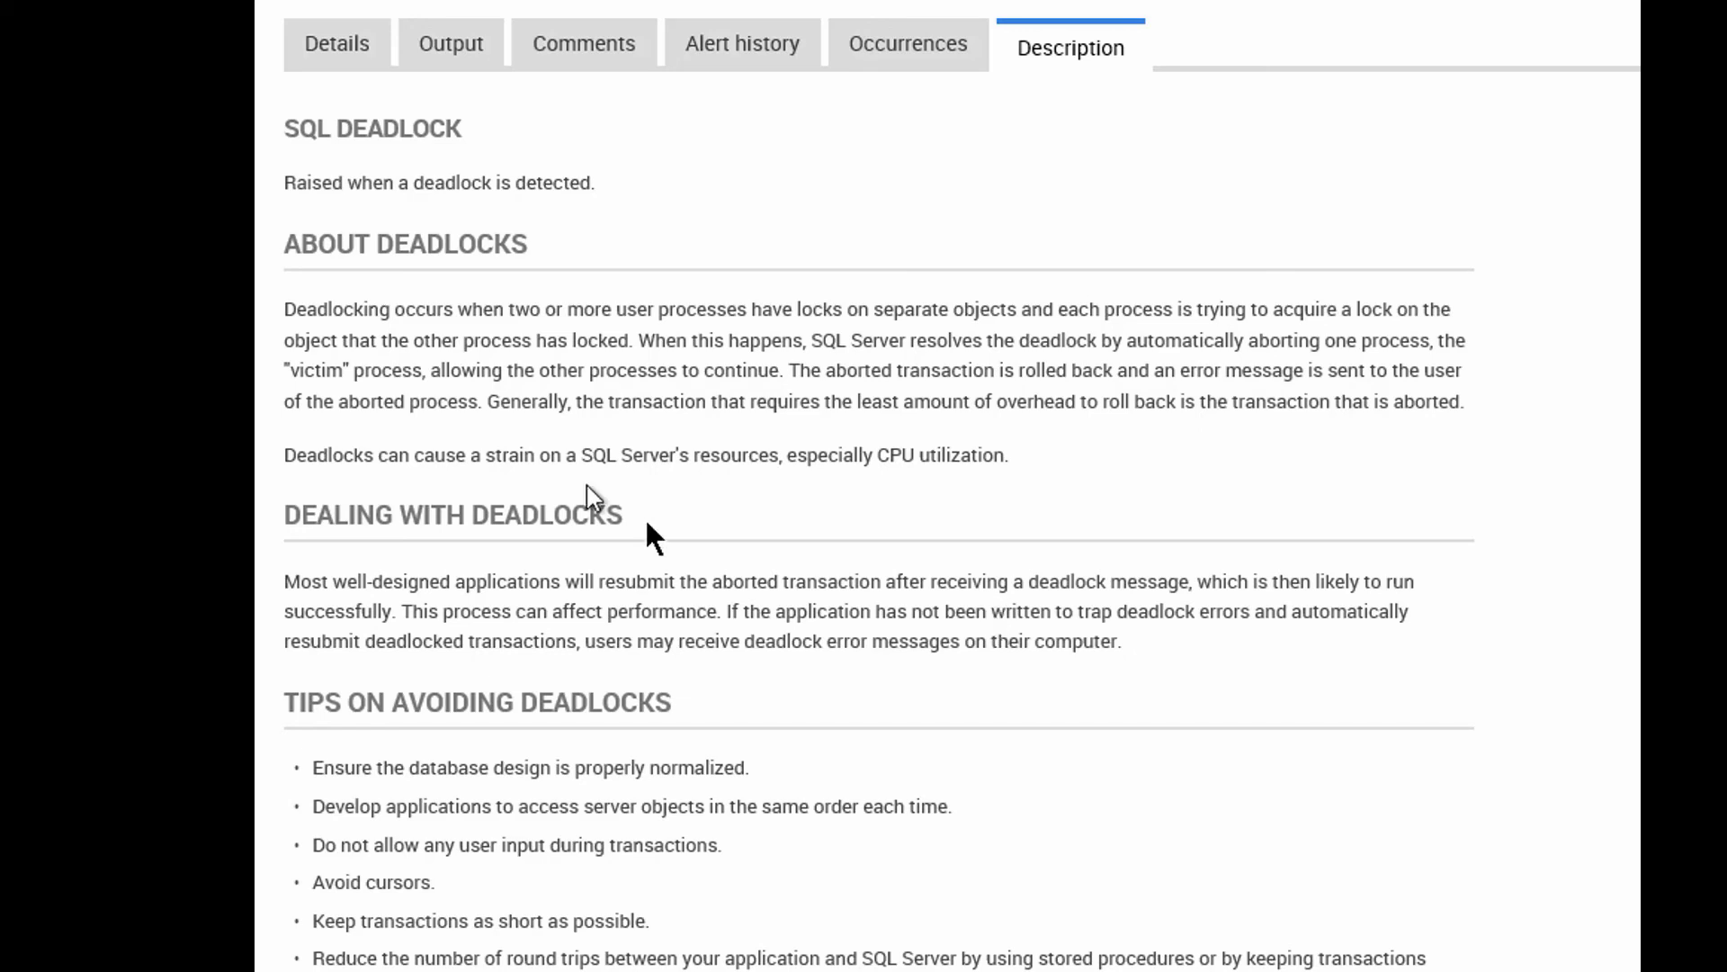
Return to the Details view listing victim session 69, session 70 and the UPDATE fragment
left_click(337, 43)
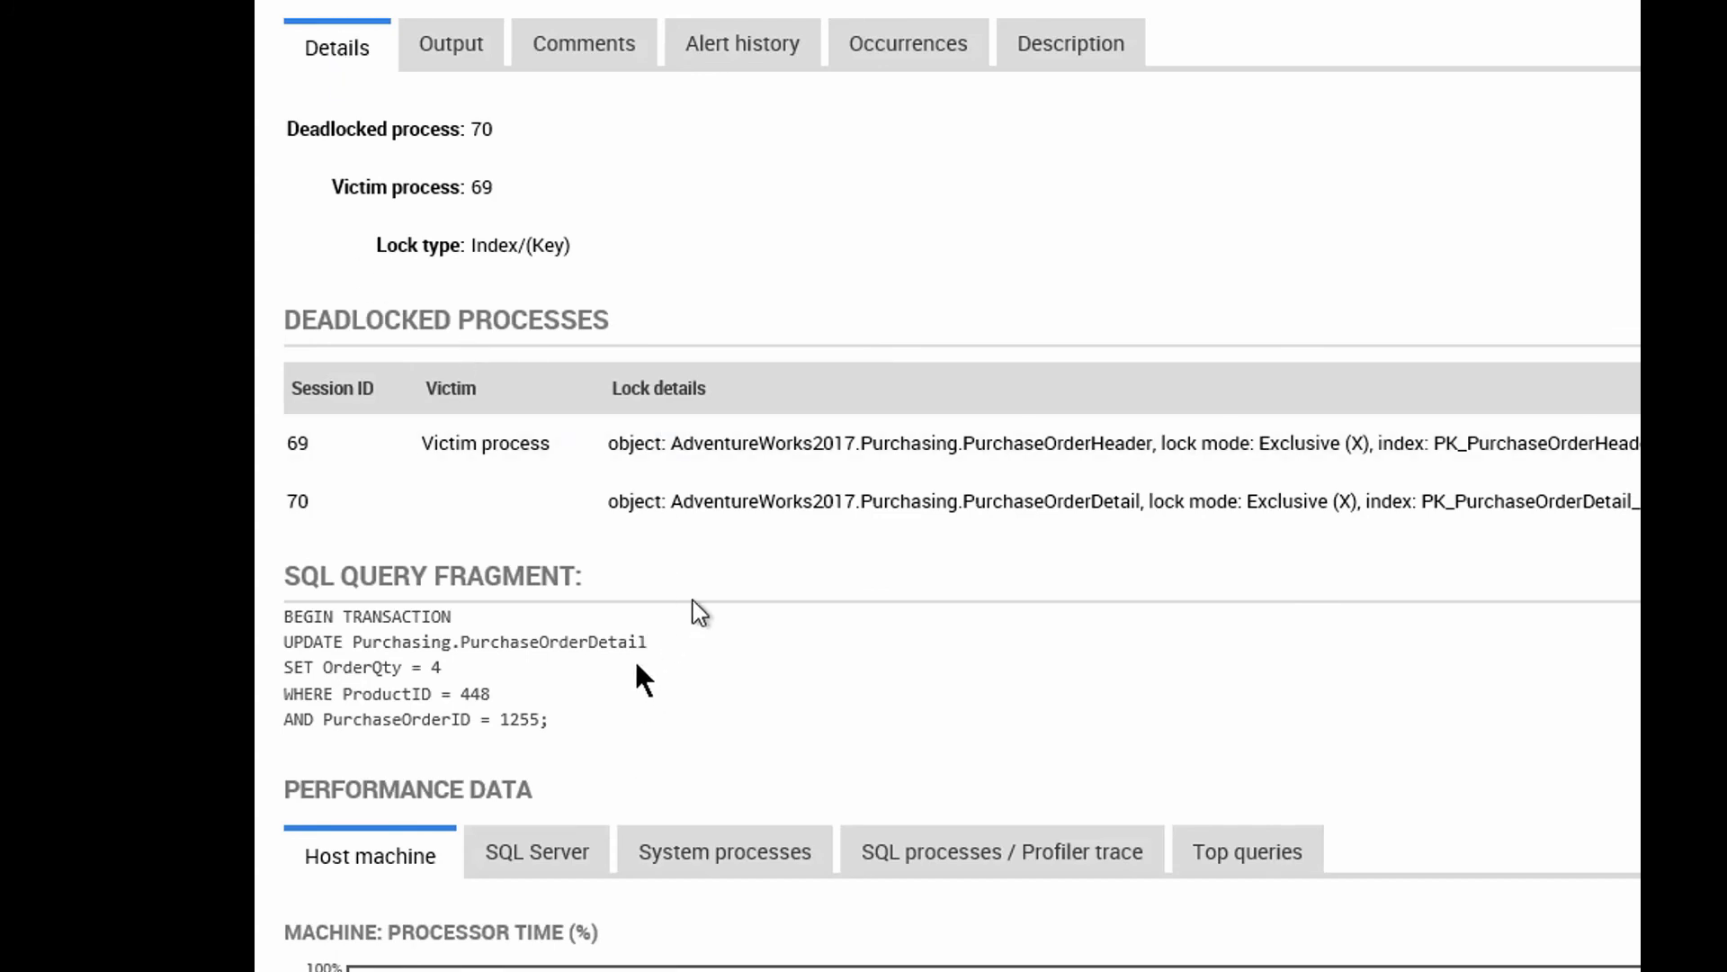
Show session 70's query fragment, then victim session 69's UPDATE setting OrderQty = 2
left_click(788, 503)
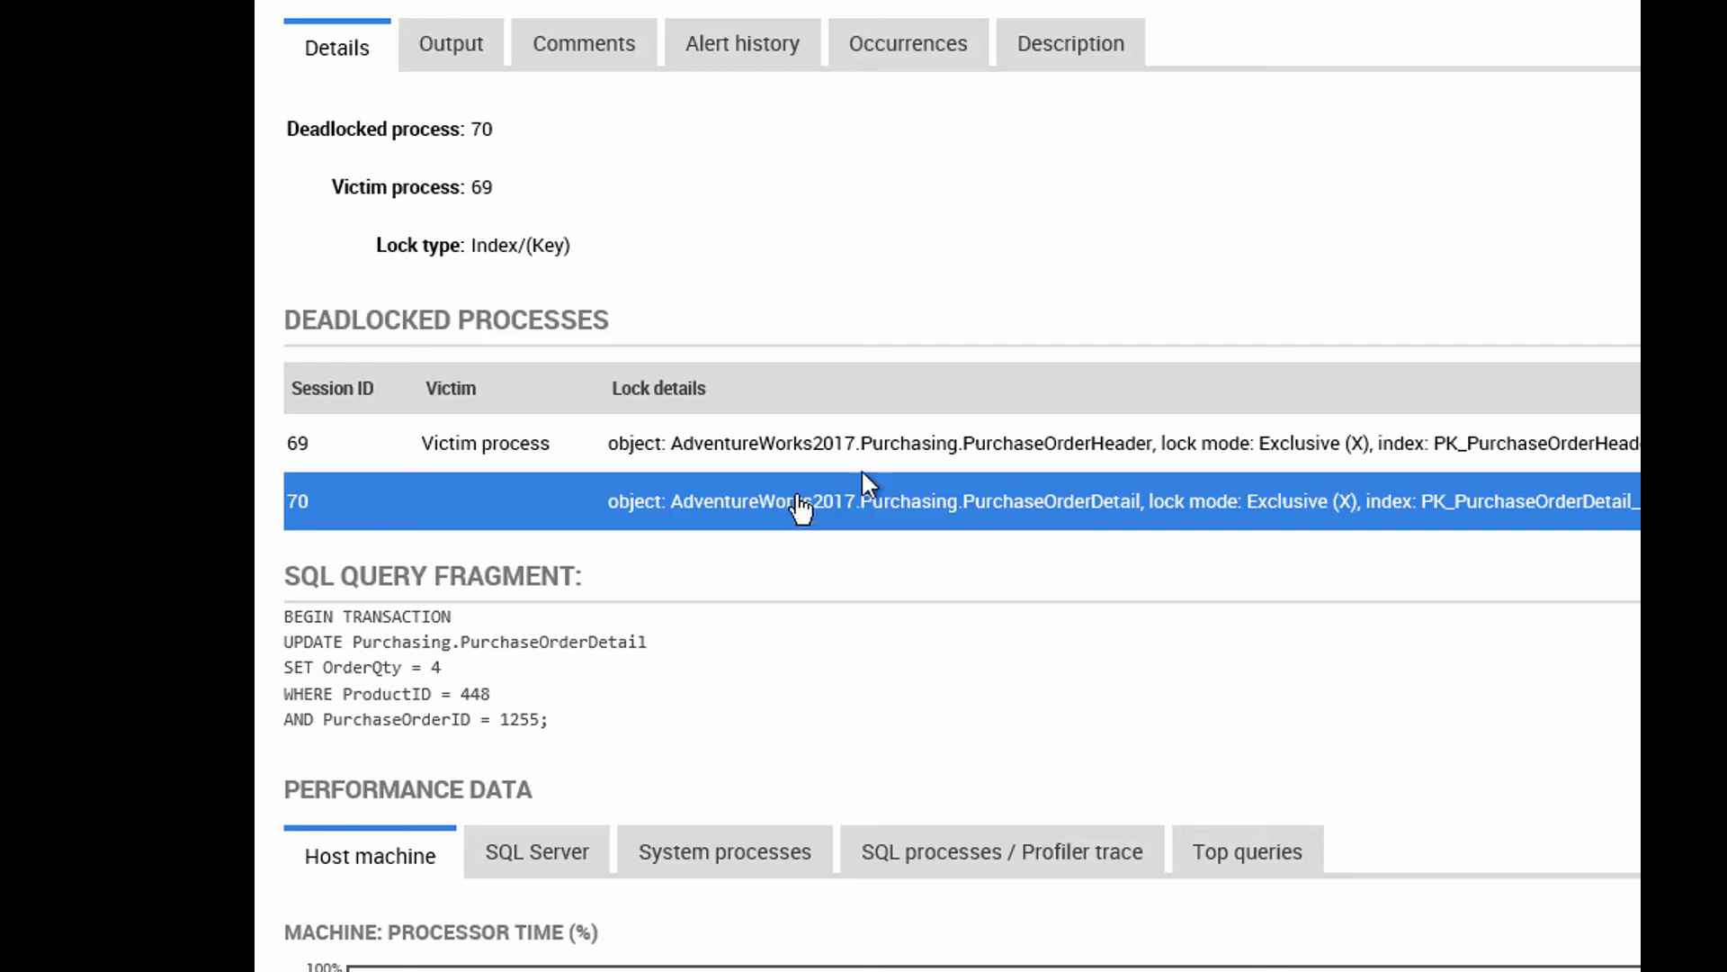
left_click(842, 442)
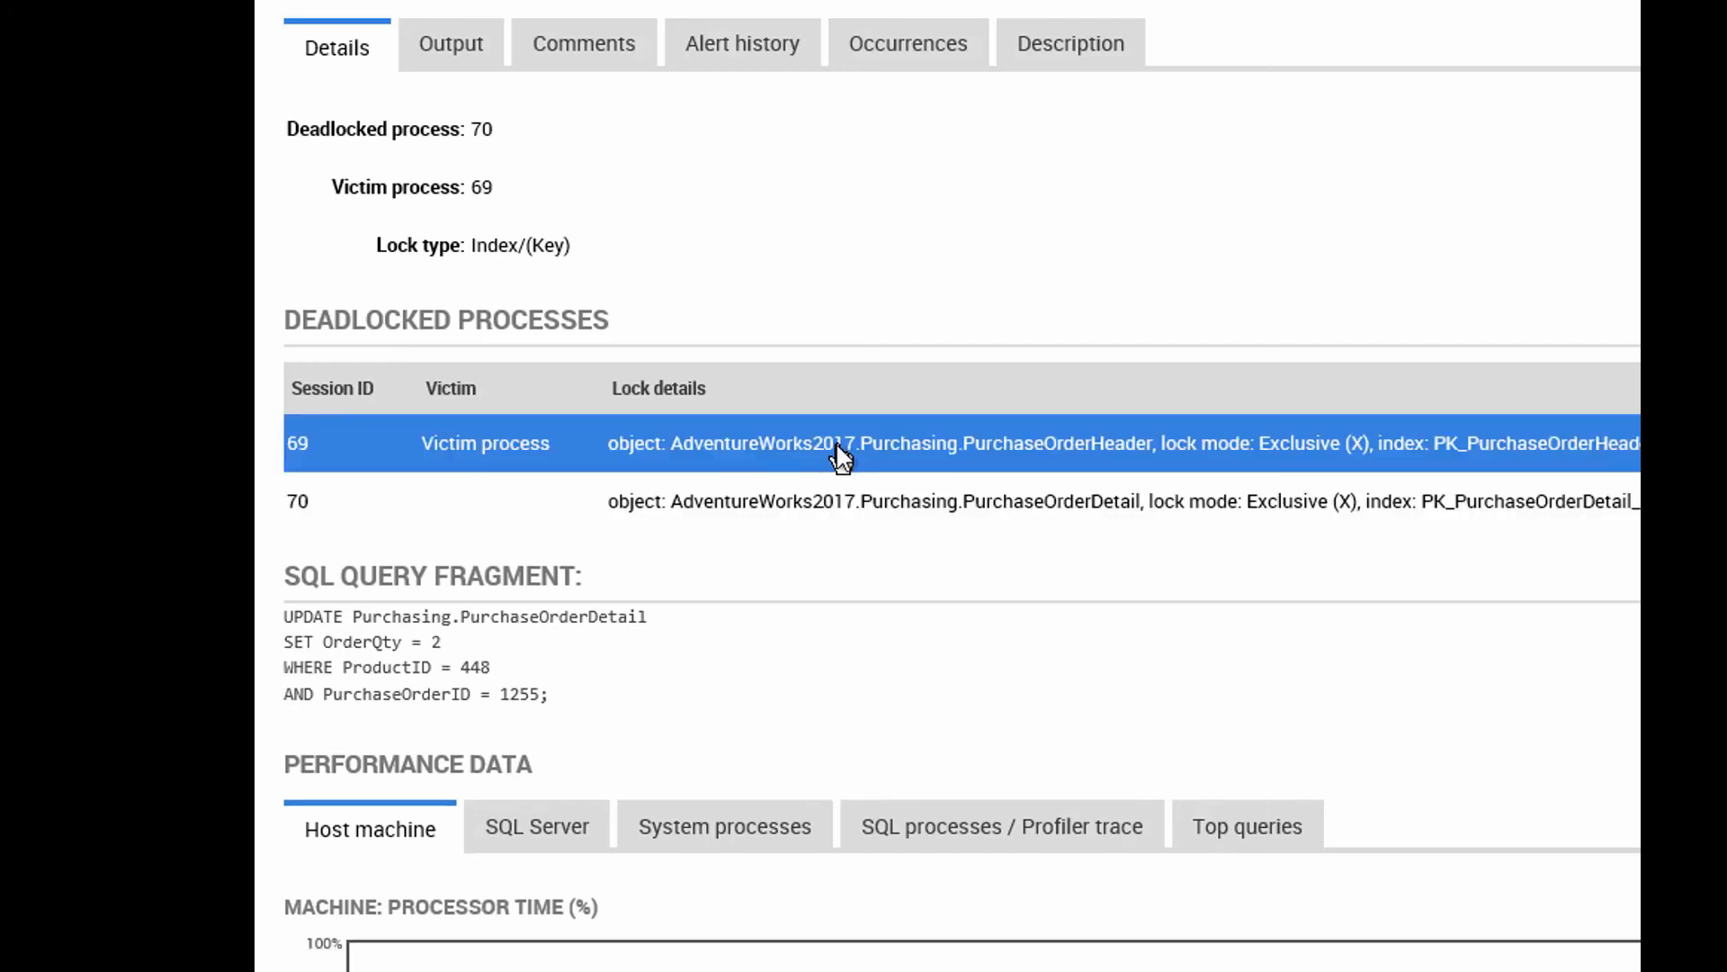